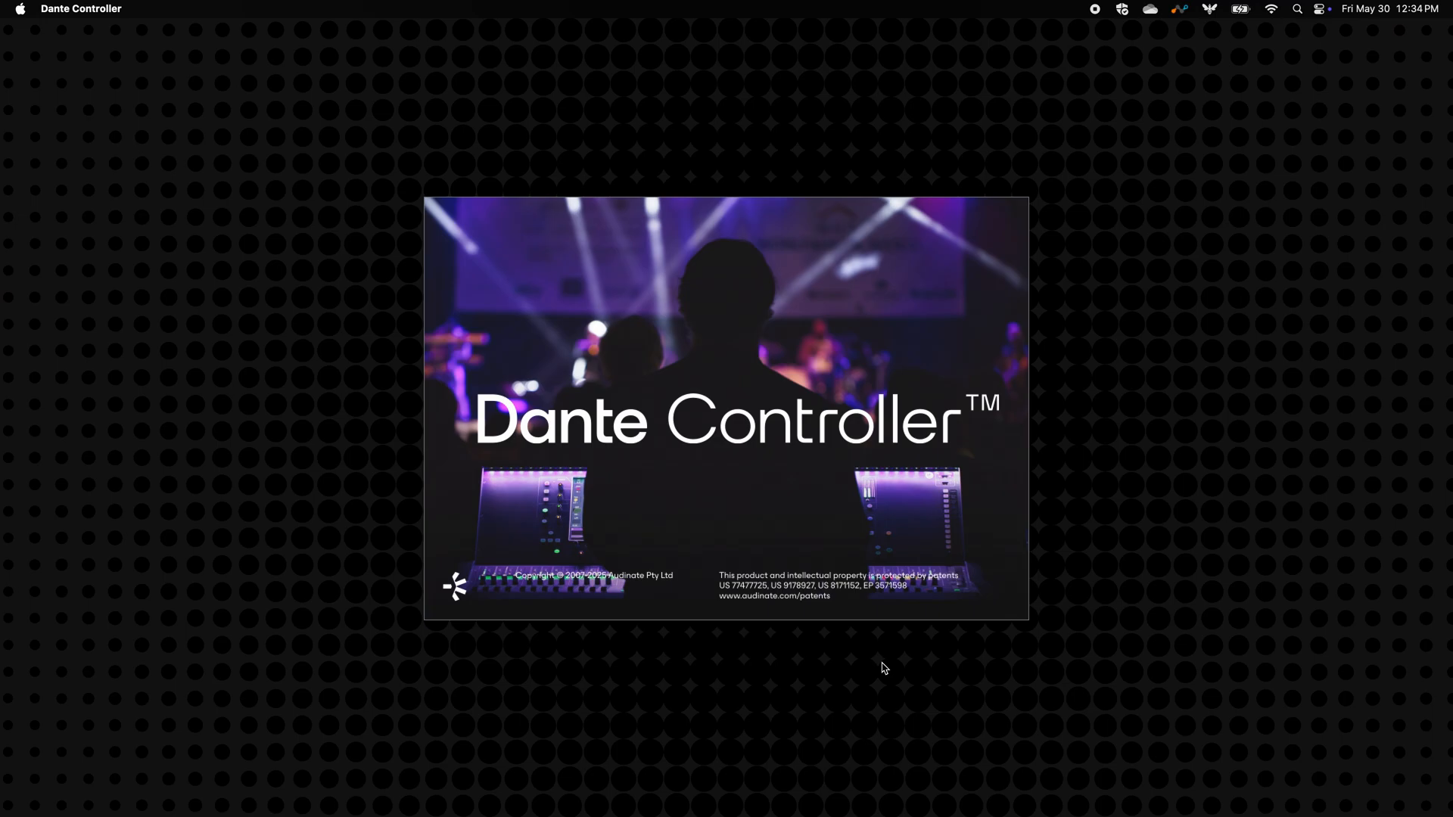
mouse_move(845, 621)
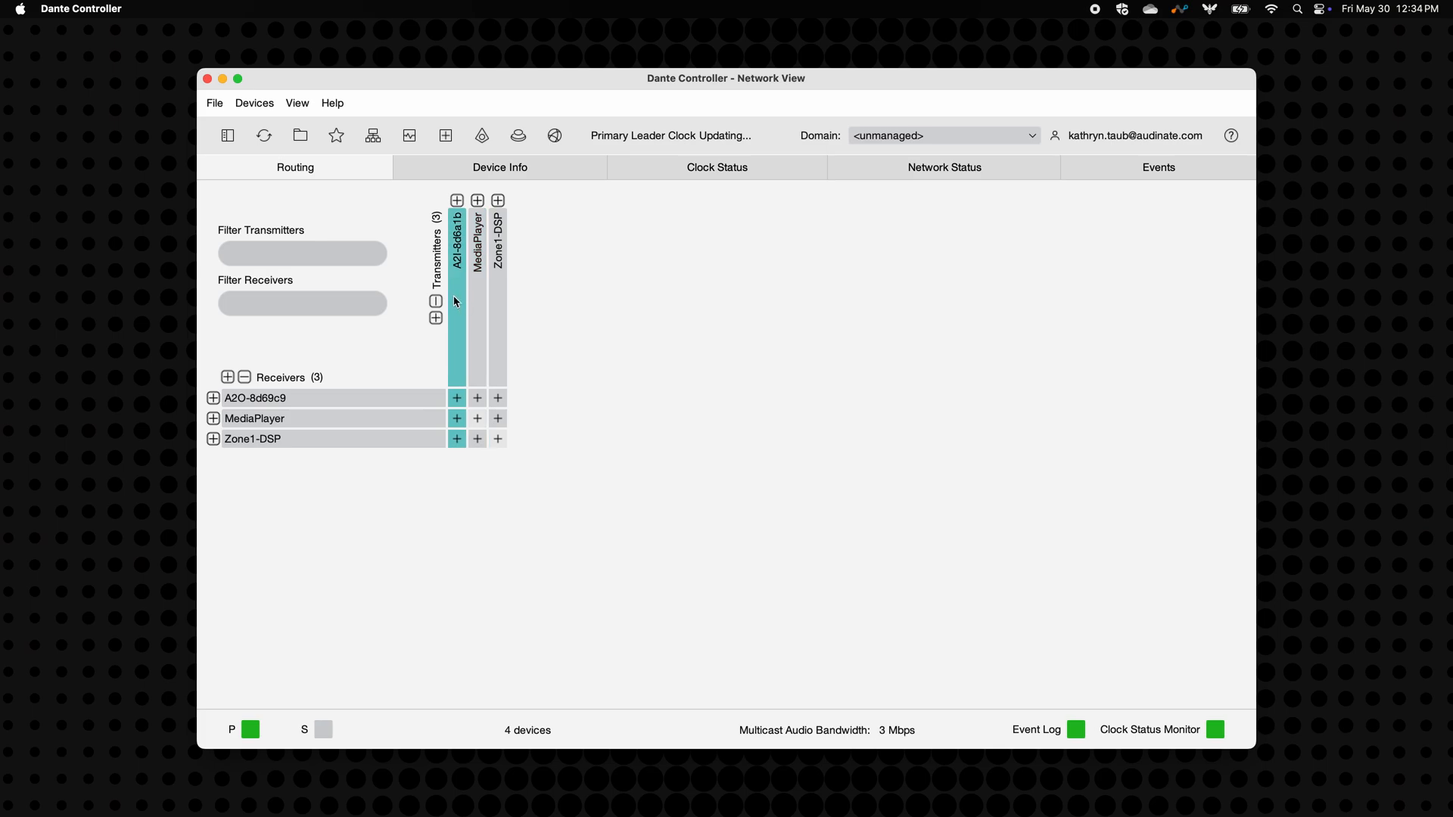
mouse_move(456, 301)
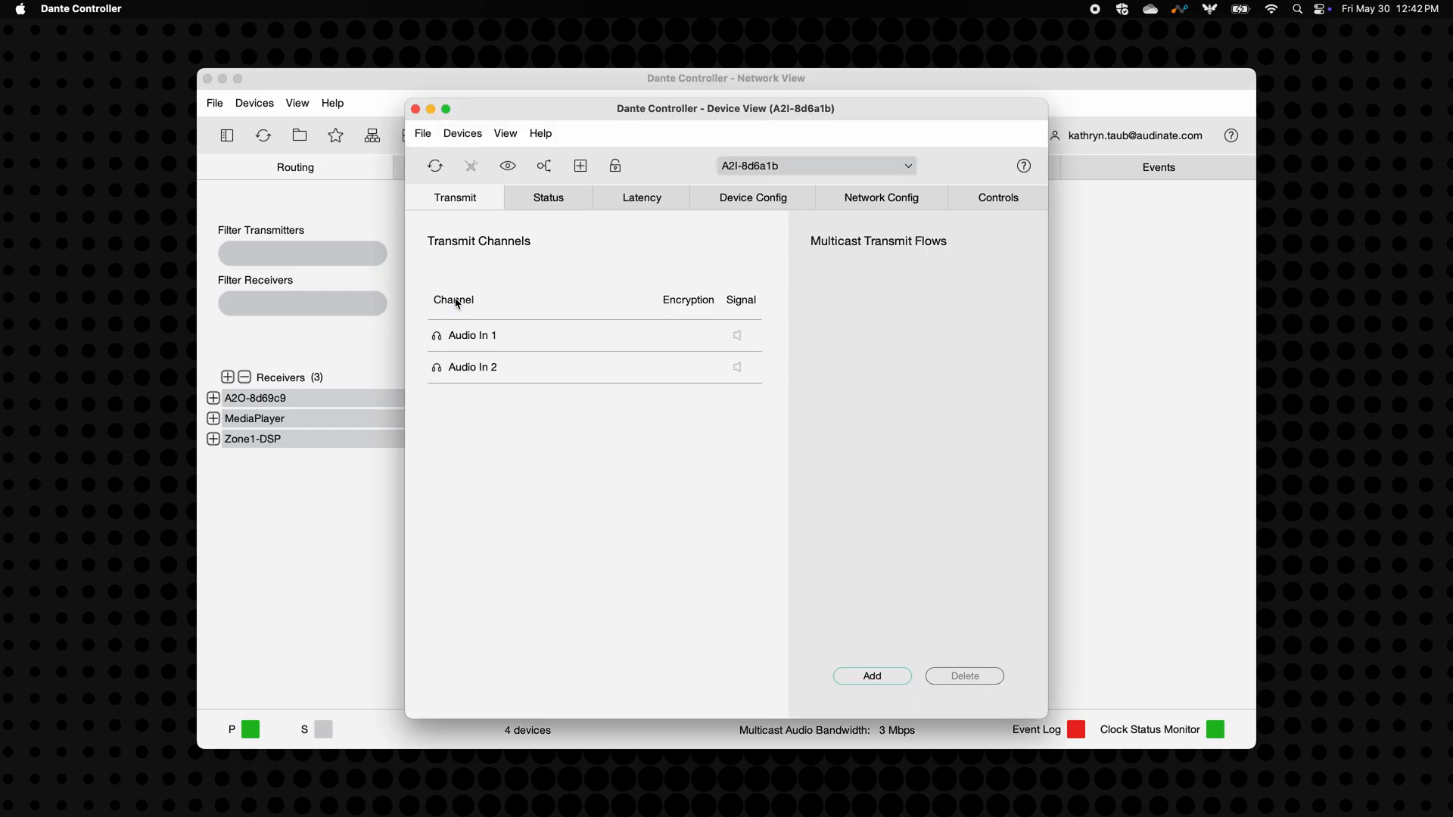
- Enter 'Zone1-AVIO-input' as the A2I-8d6a1b adapter's new device name and apply it
click(754, 197)
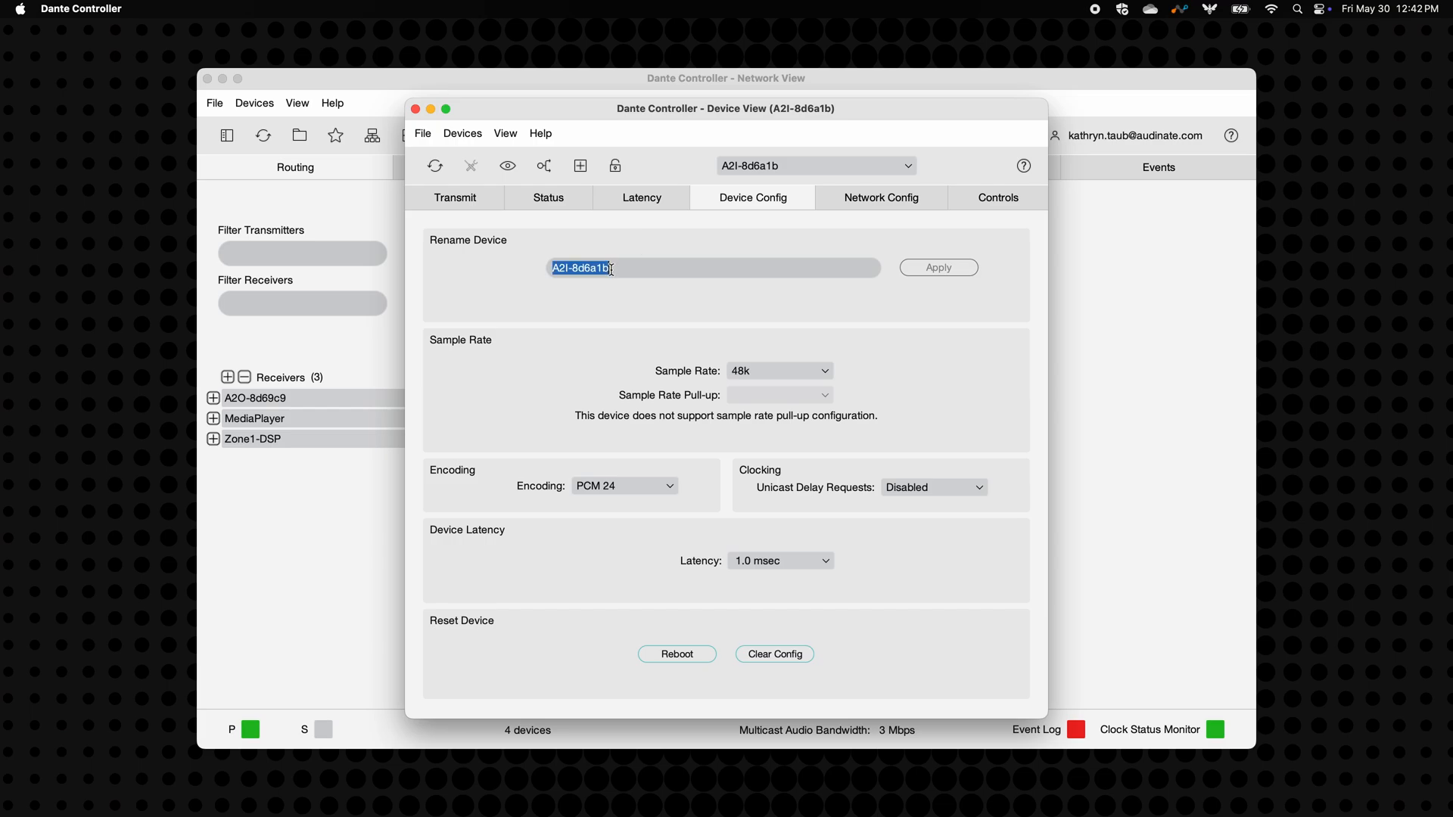
text(Zone)
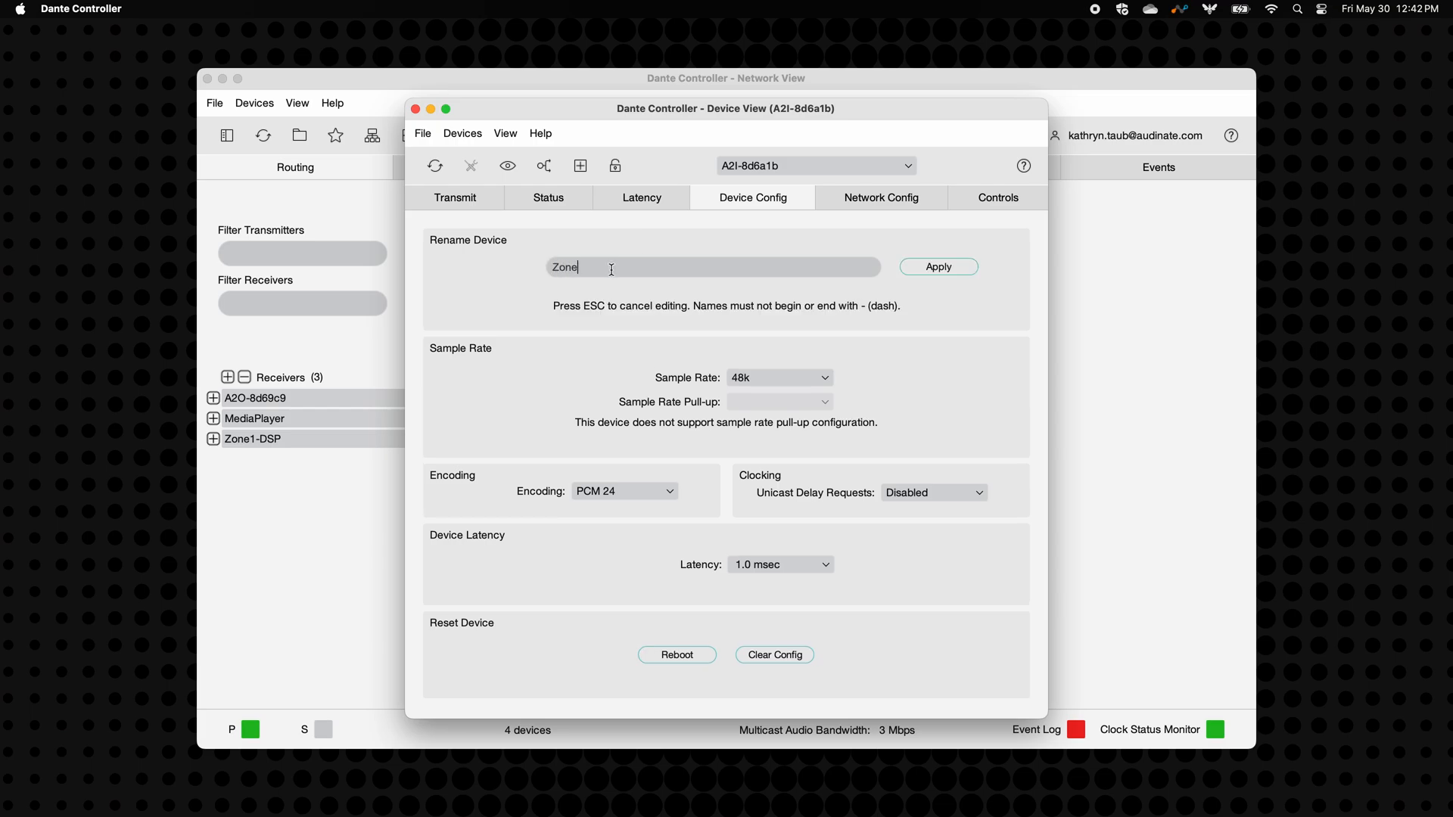
text(1-AVIC)
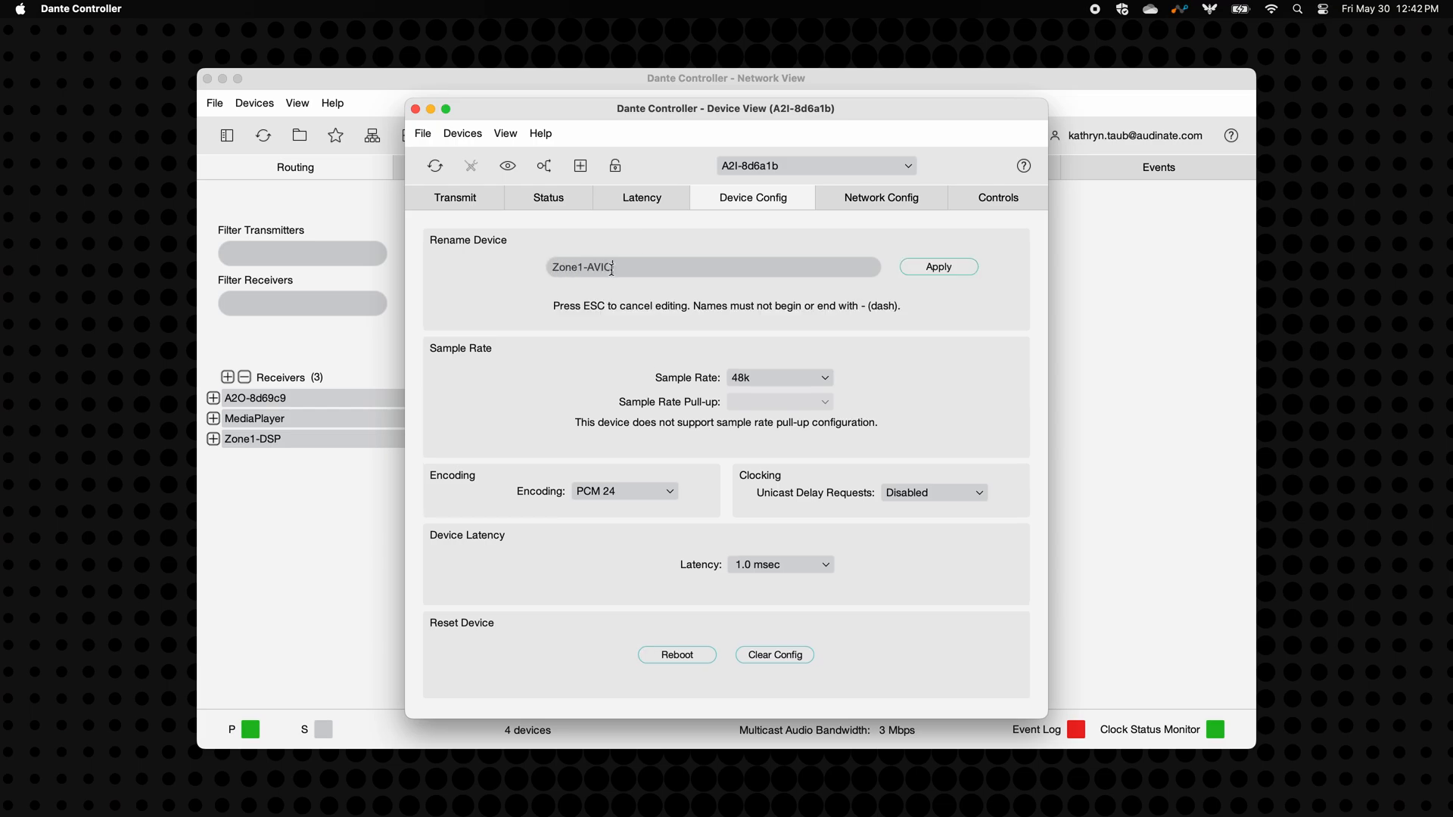
text(-input)
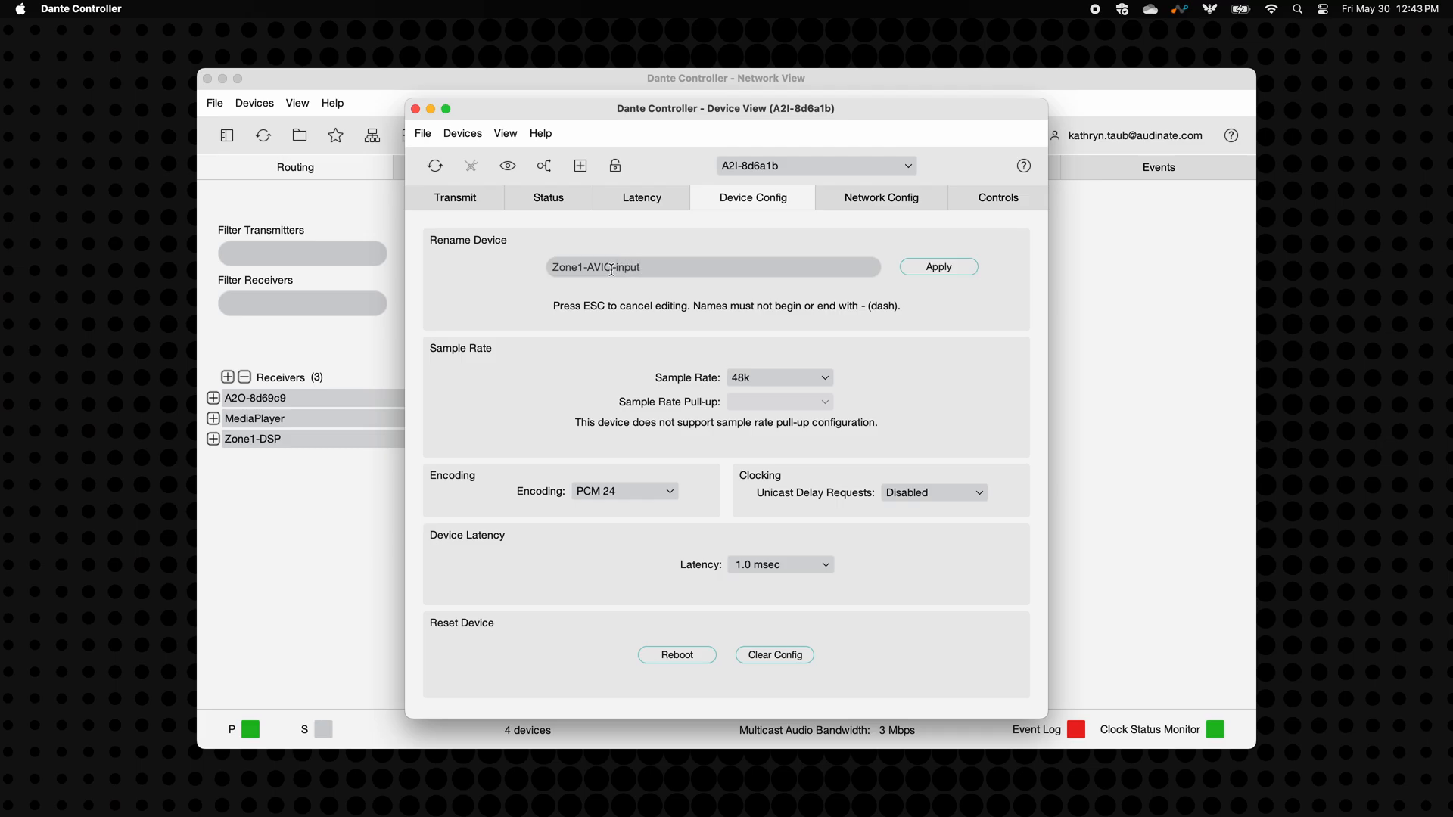
click(939, 267)
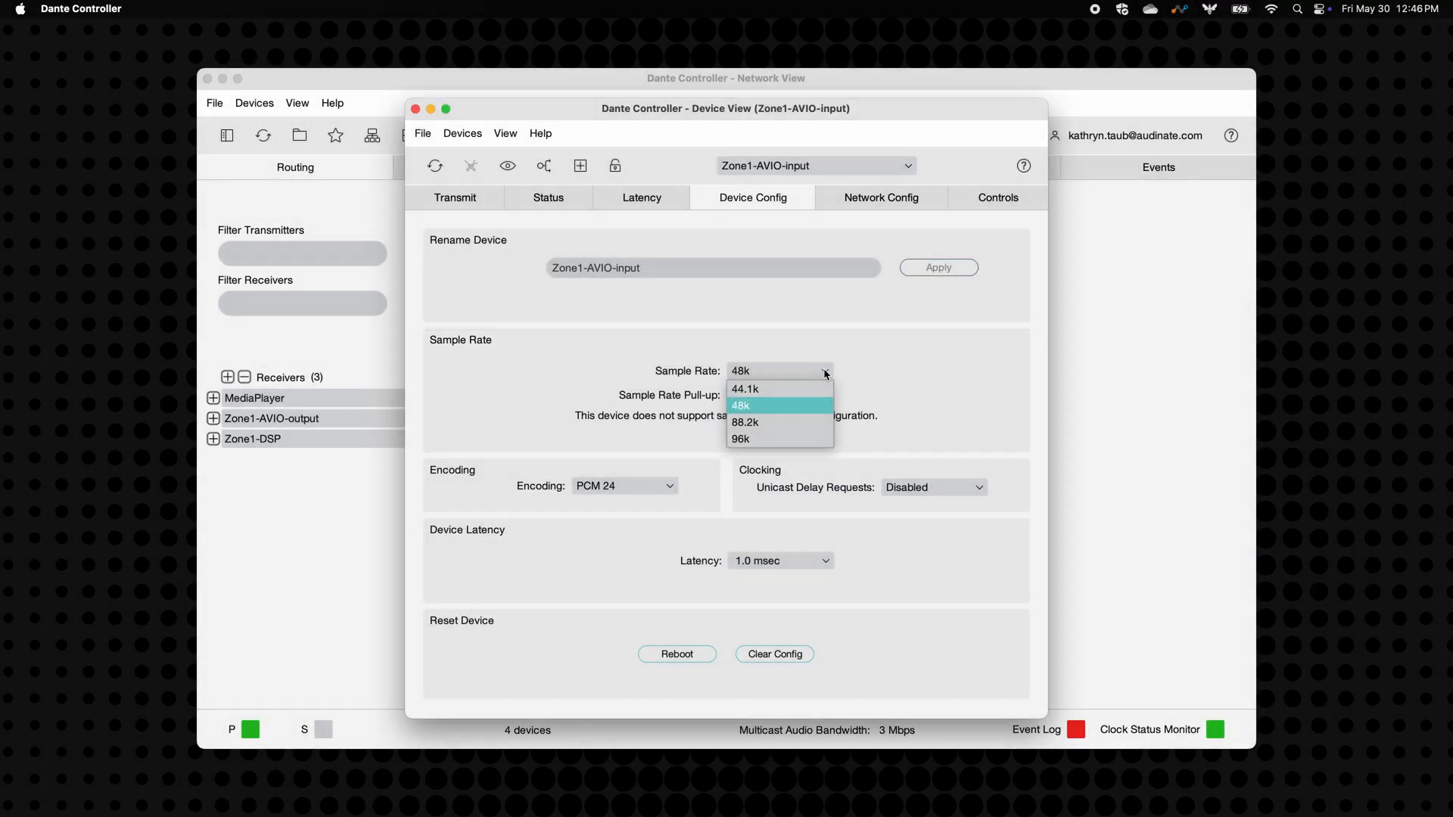
mouse_move(814, 389)
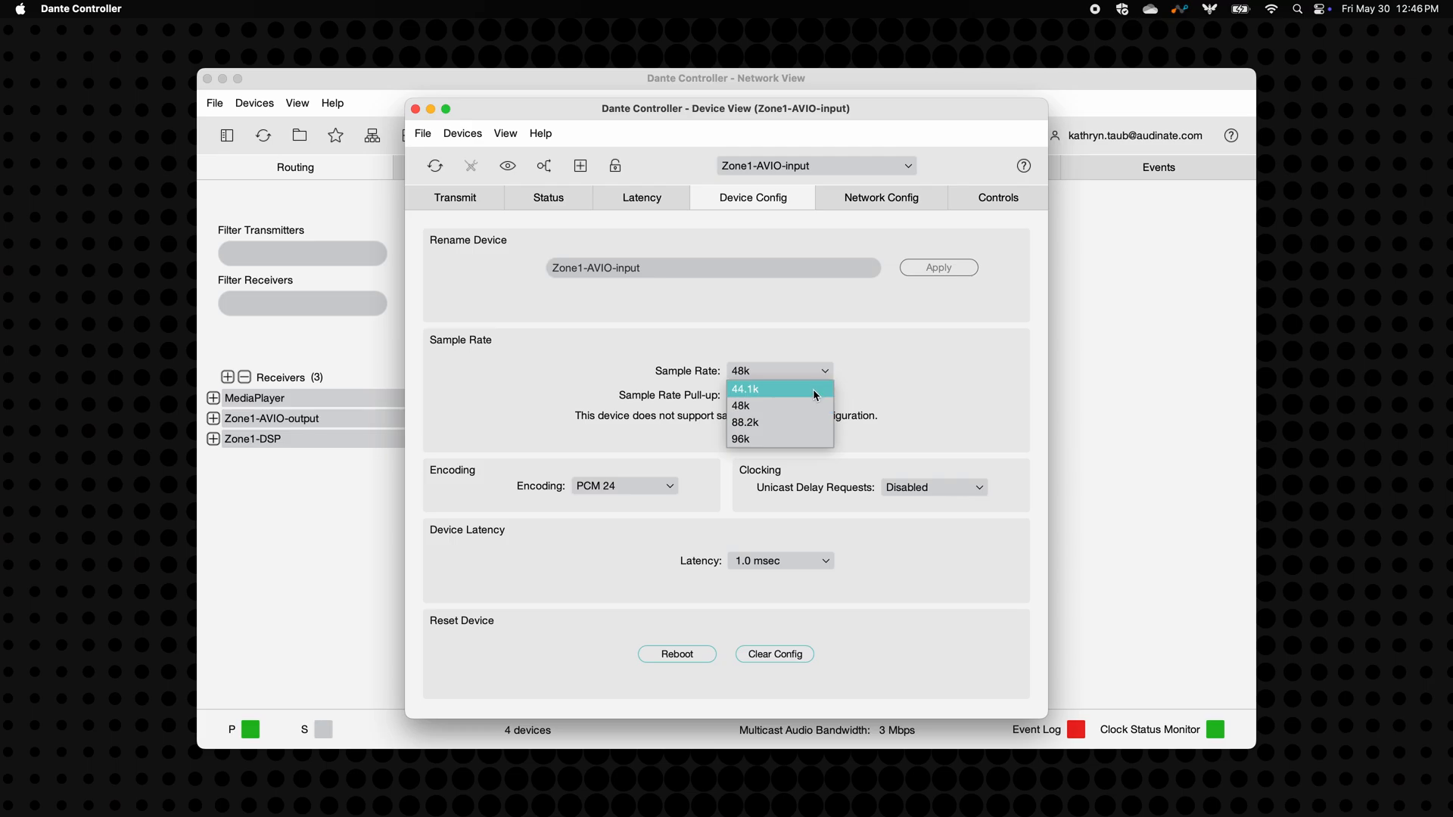
mouse_move(781, 422)
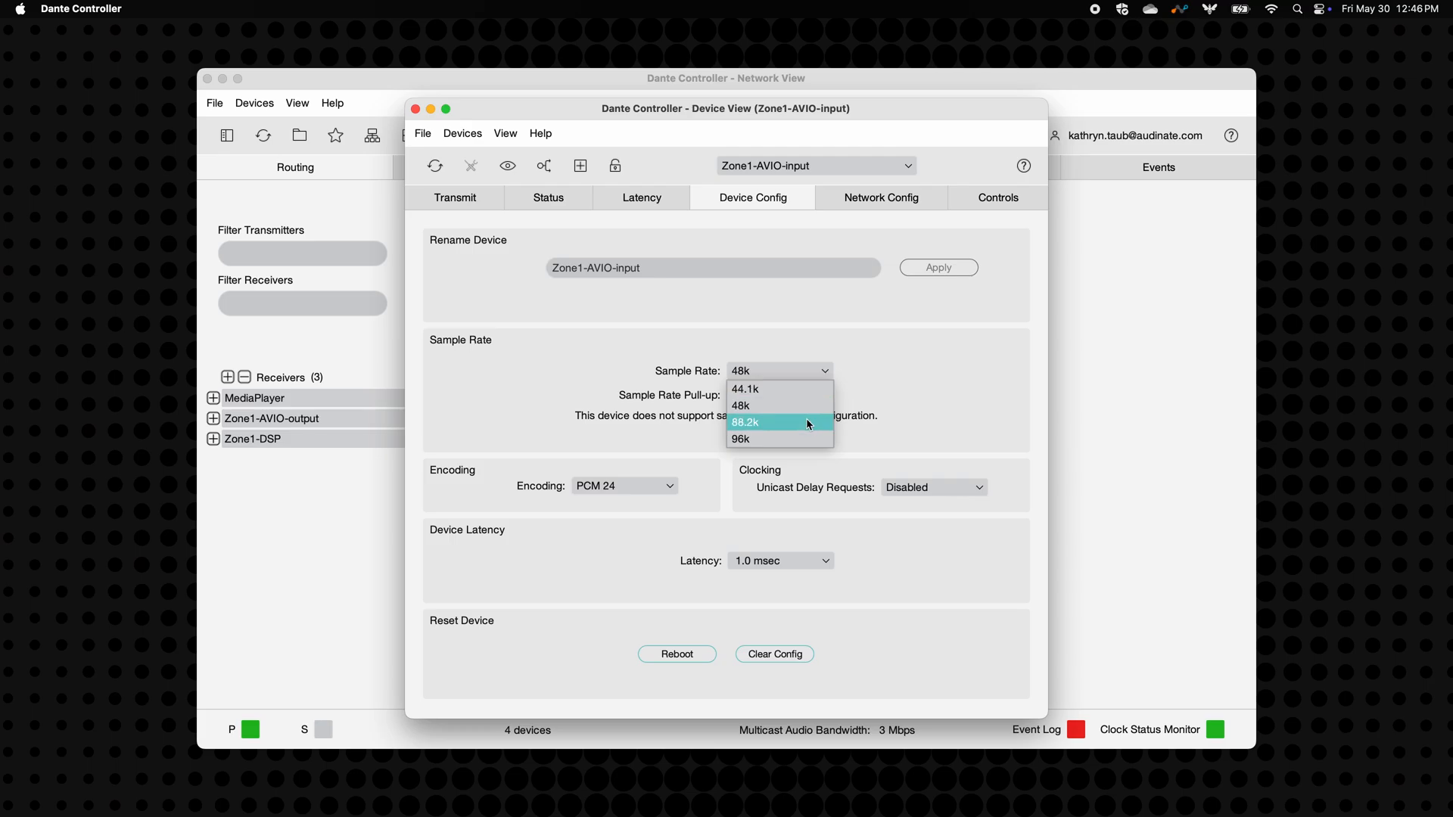
click(623, 486)
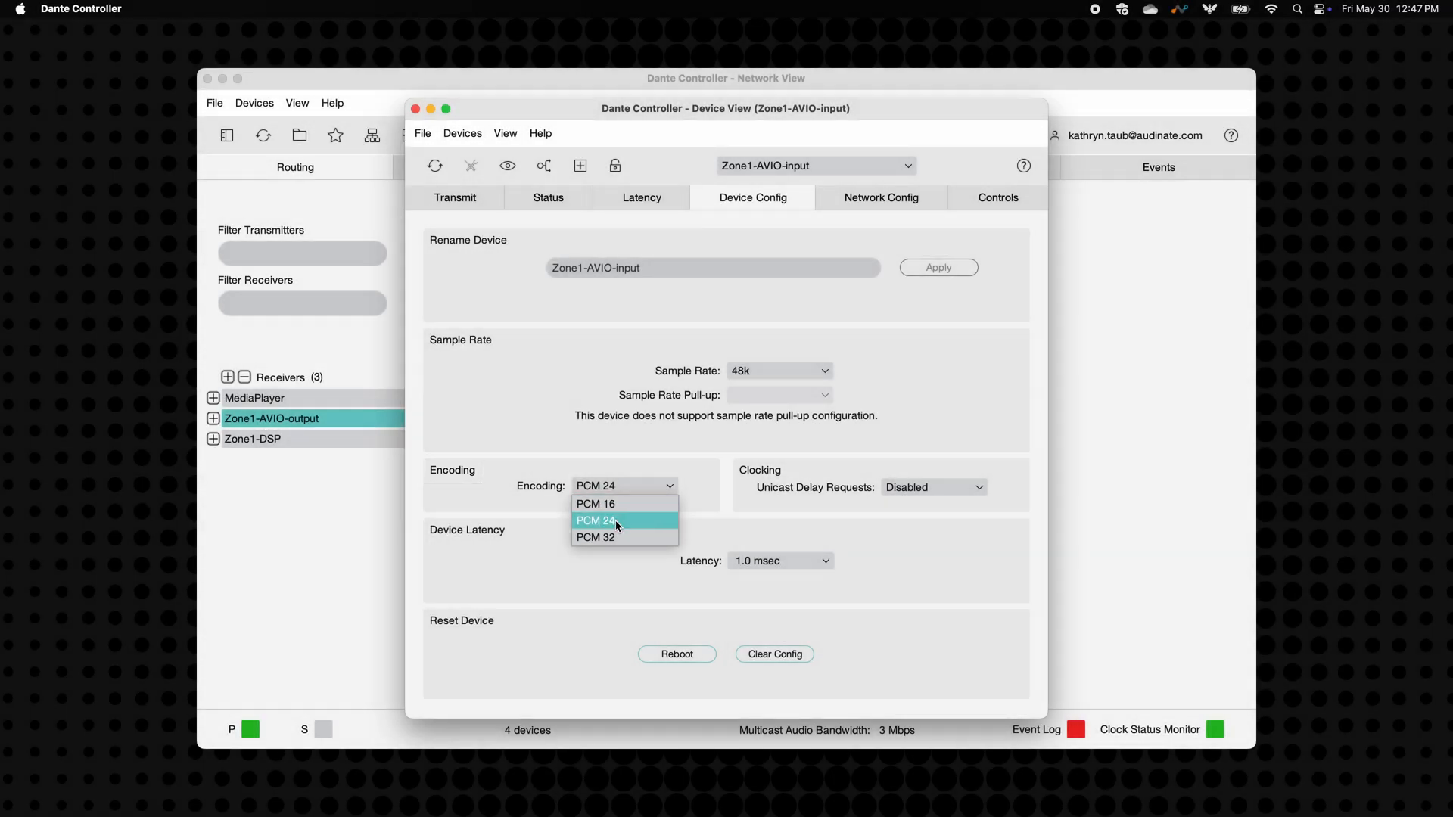
click(781, 560)
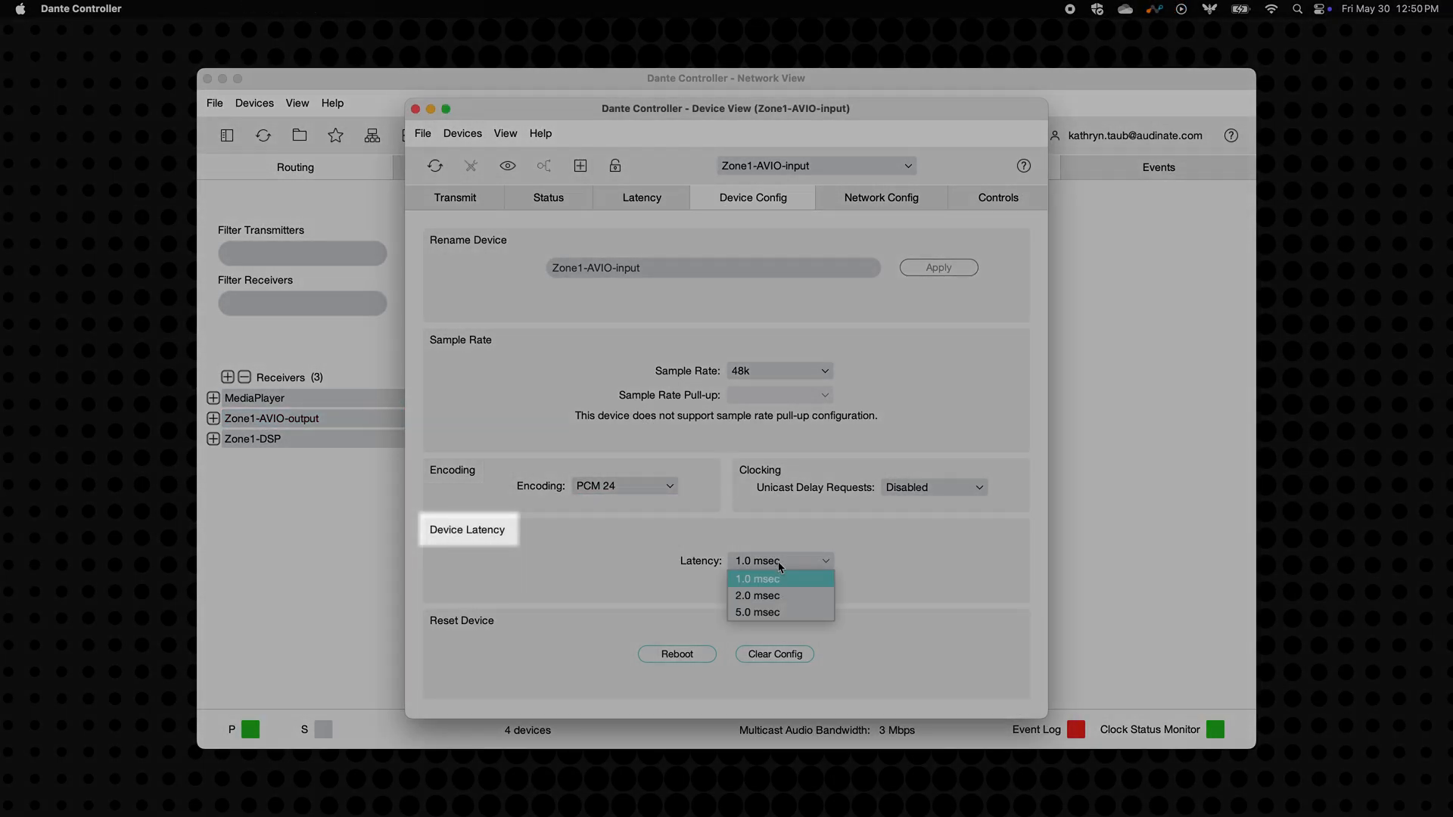
mouse_move(778, 613)
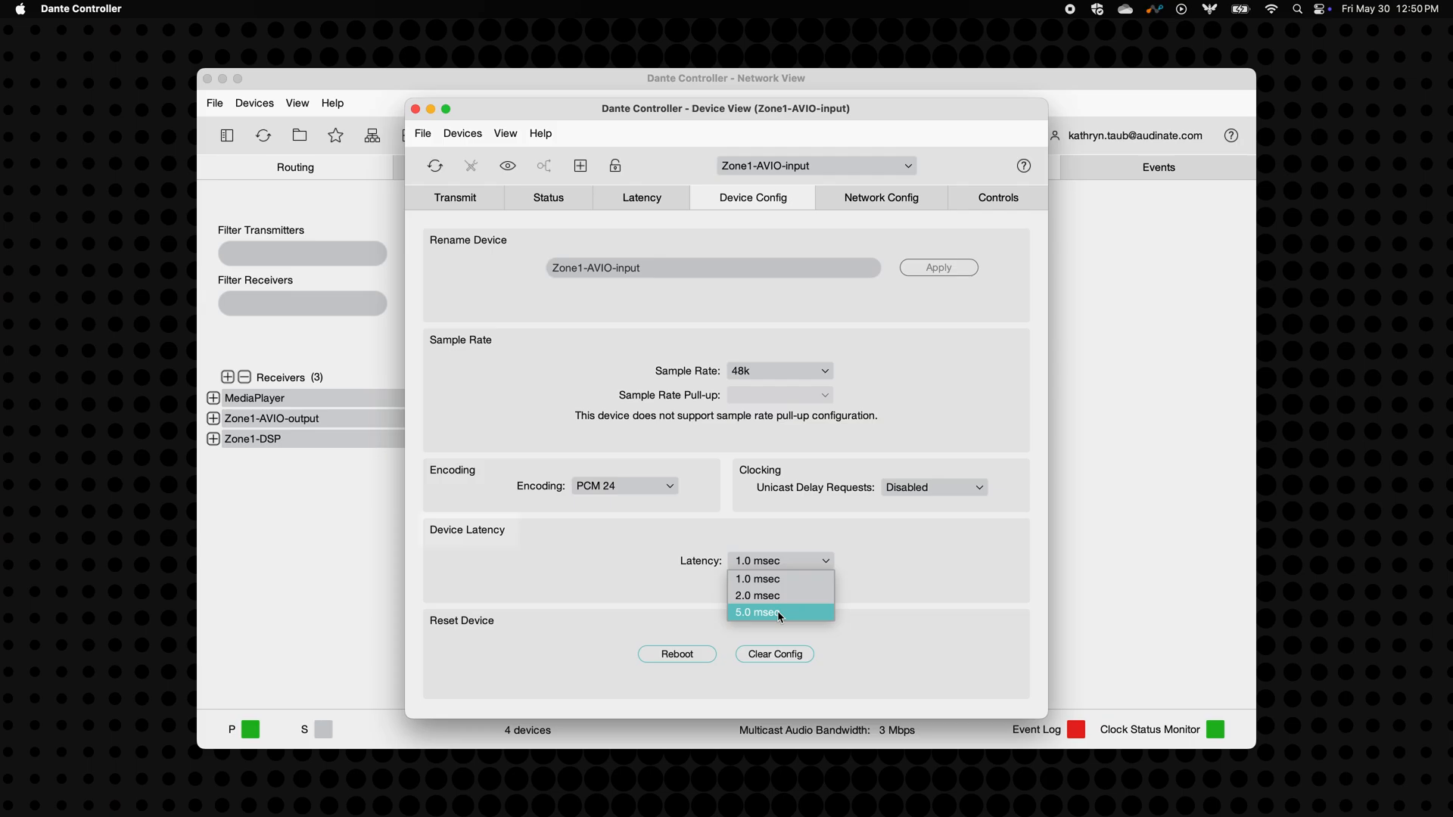
click(881, 197)
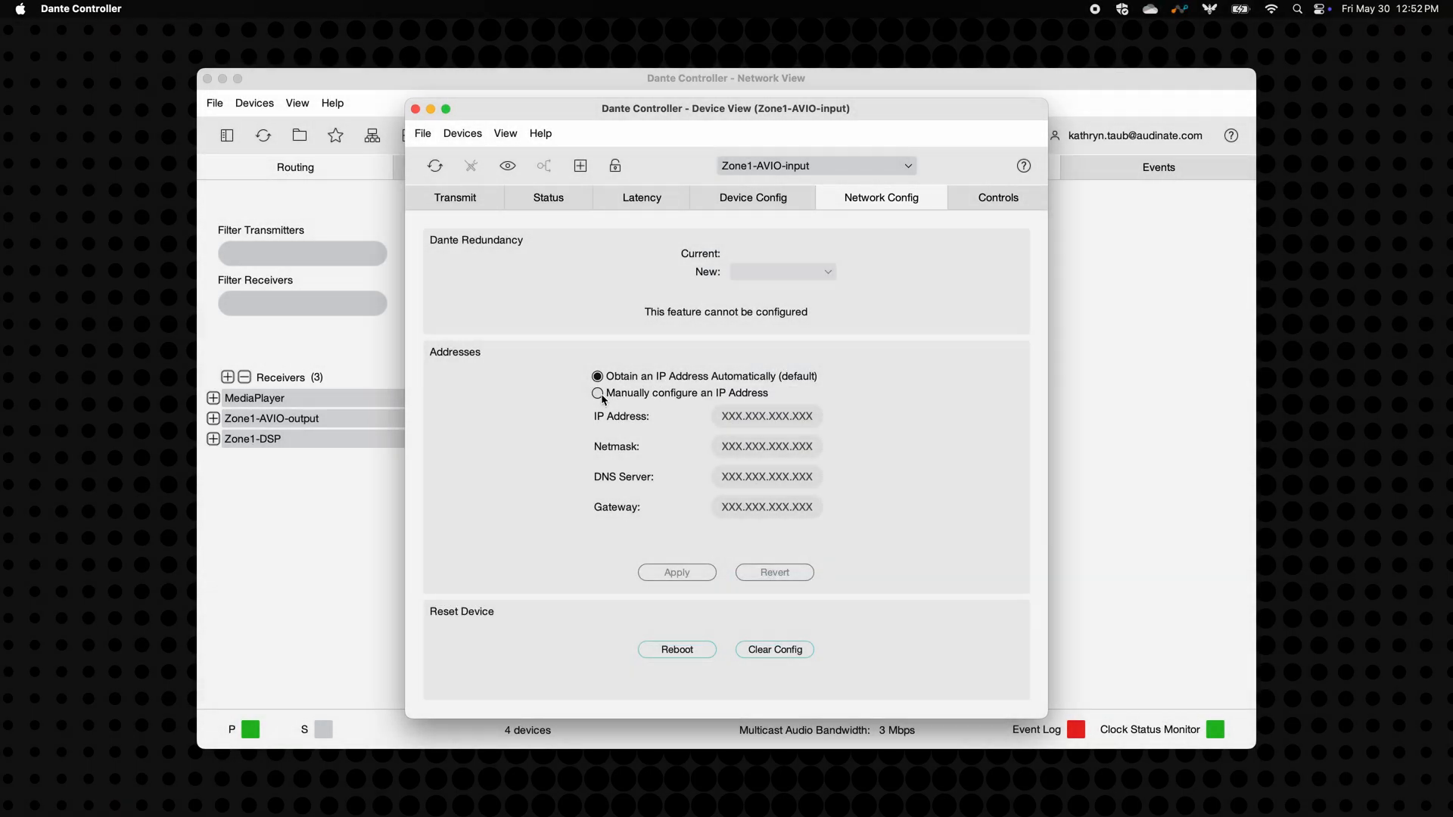
- Switch to manual addressing with IP 192.168.1.200, netmask 255.255.255.0, and apply
click(598, 393)
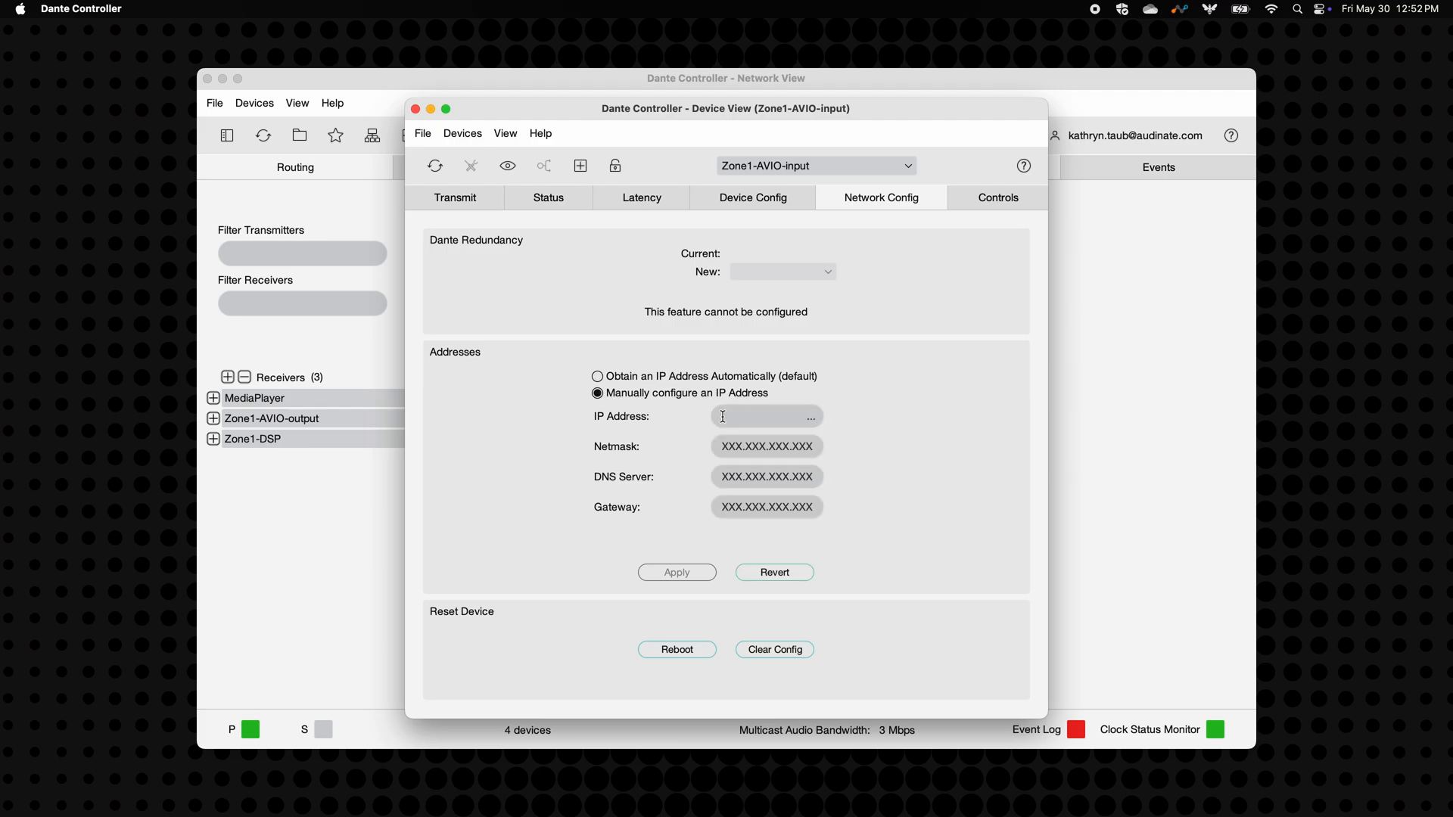
text(192.168)
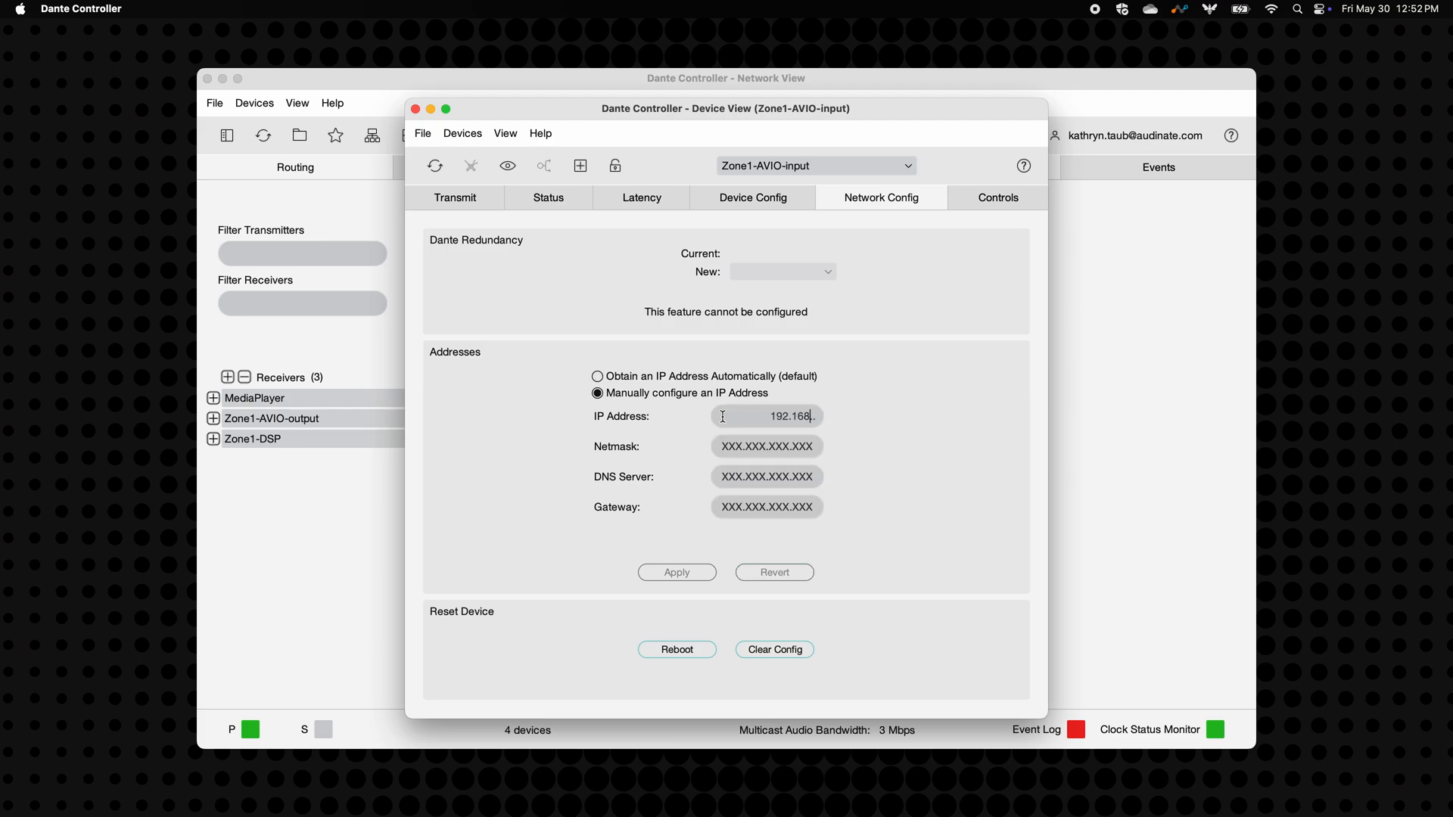
text(1.)
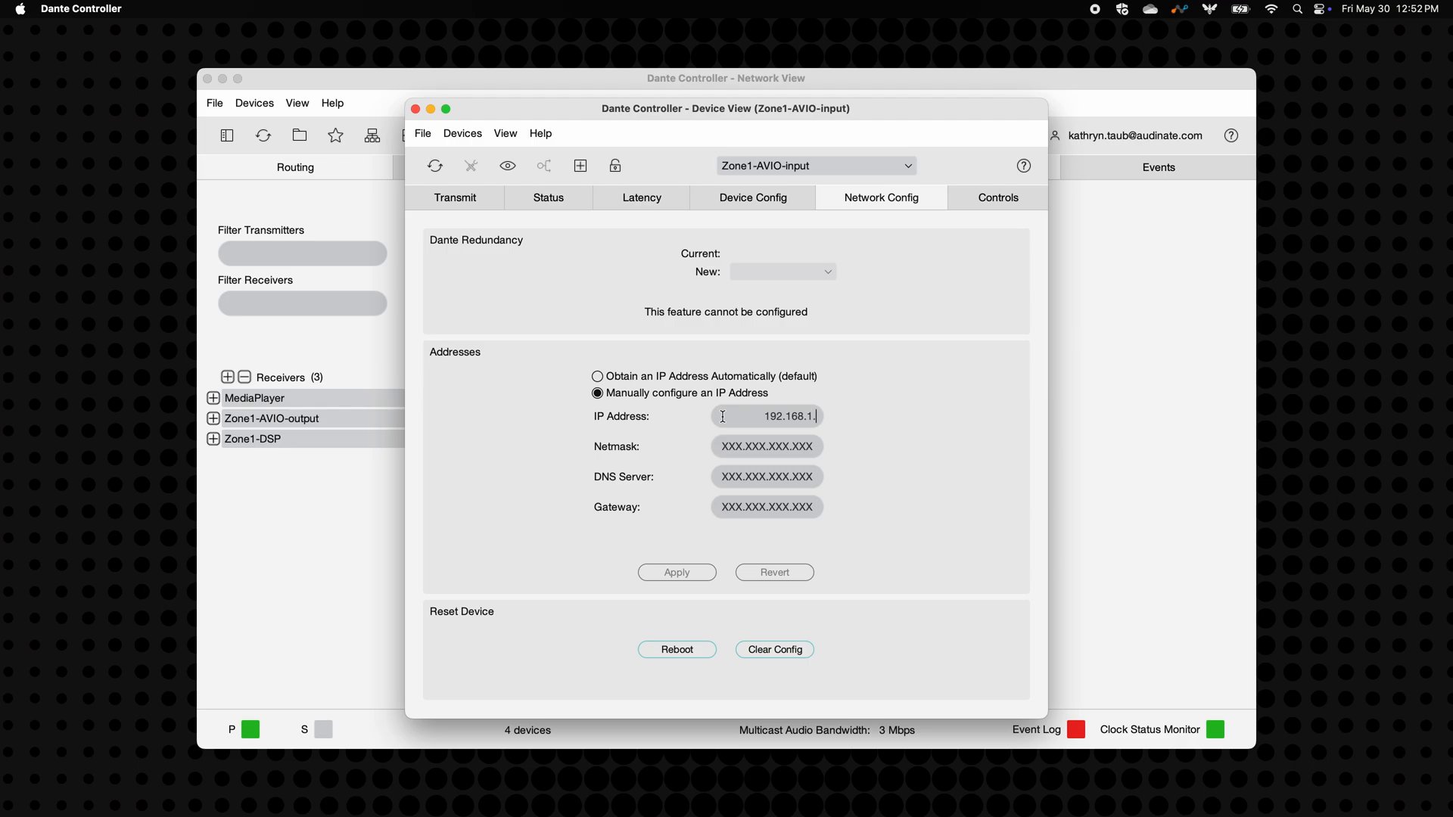
text(200)
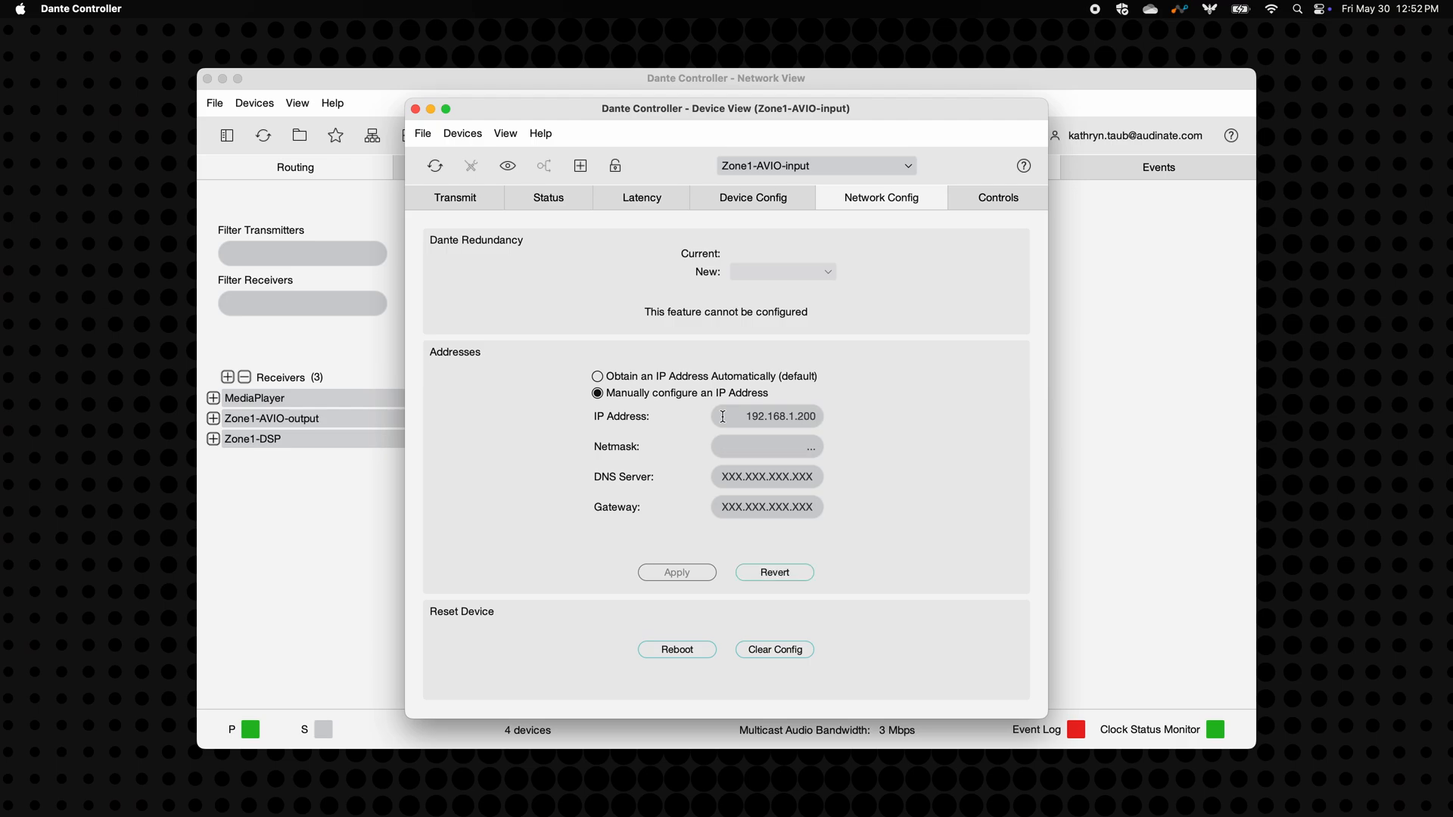
text(255.255.255)
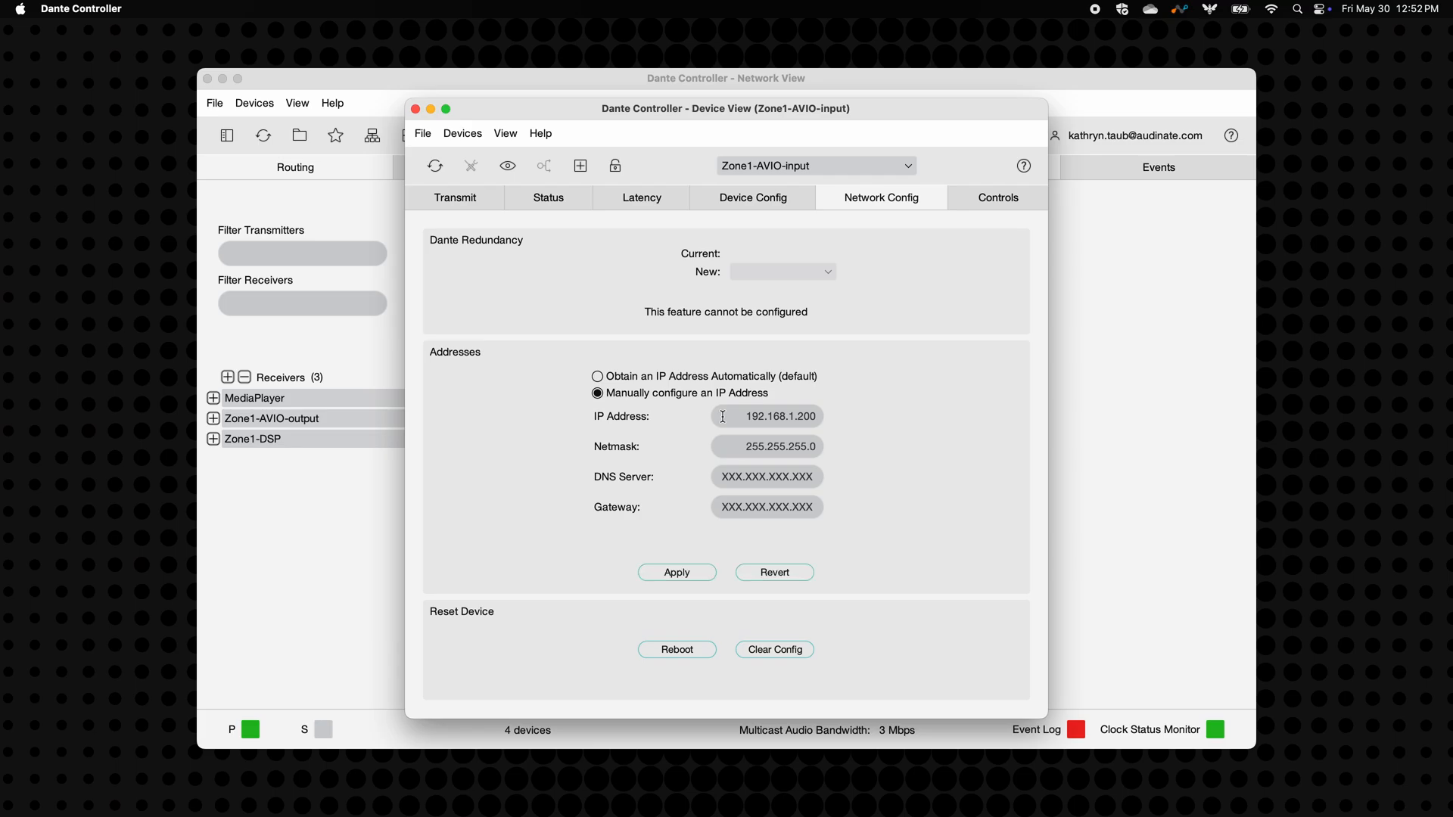
click(998, 197)
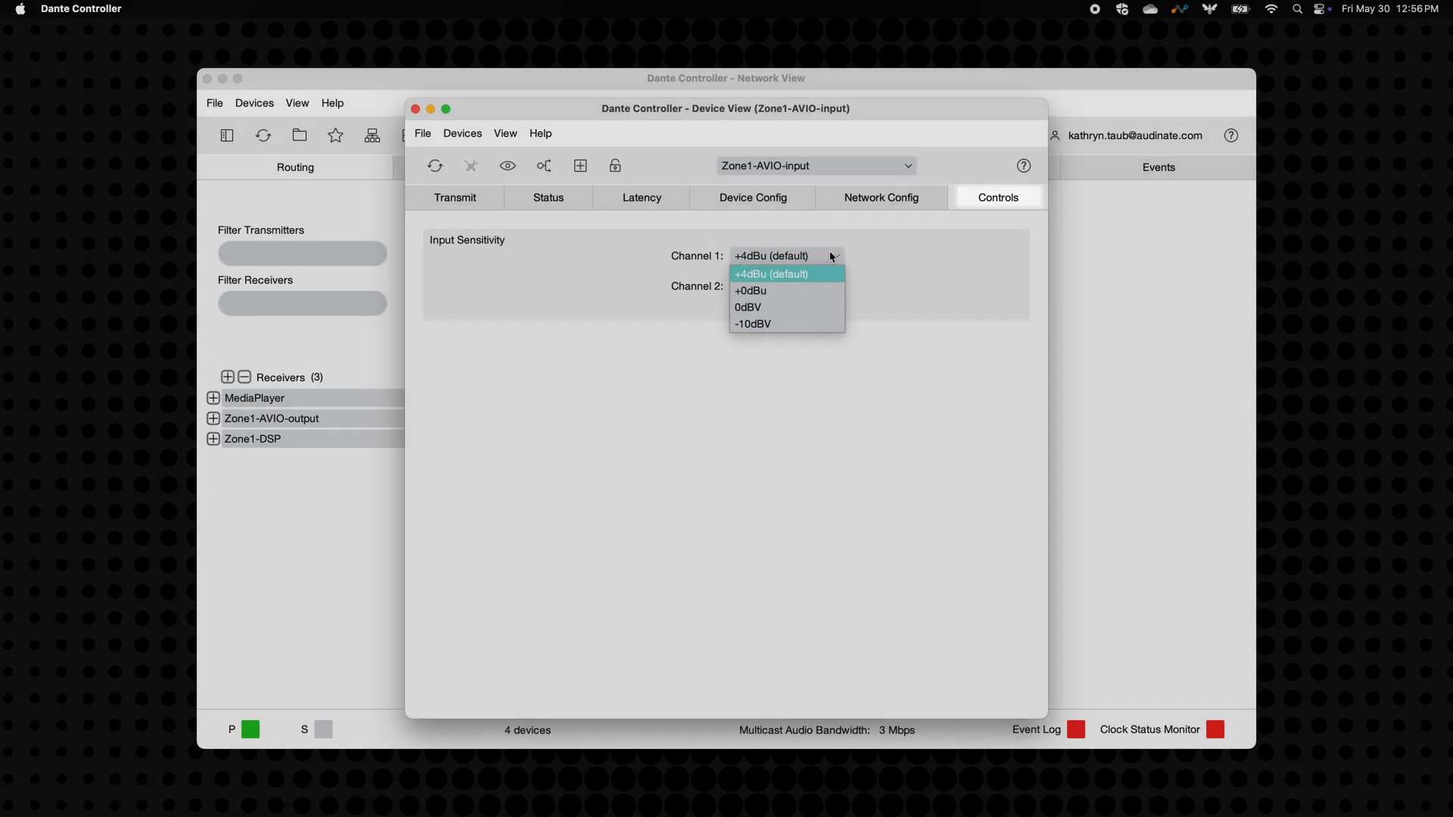
mouse_move(798, 308)
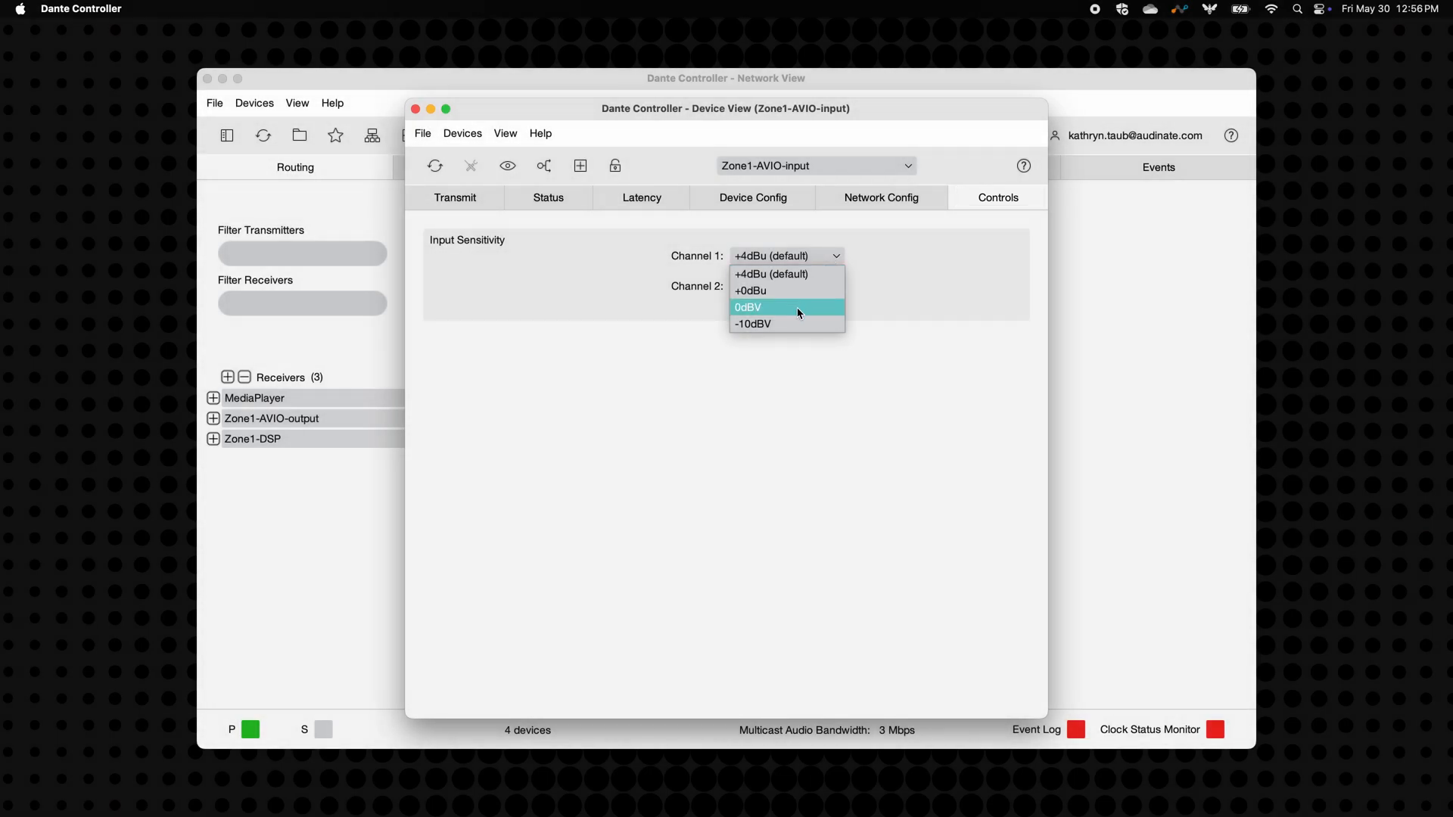
mouse_move(787, 324)
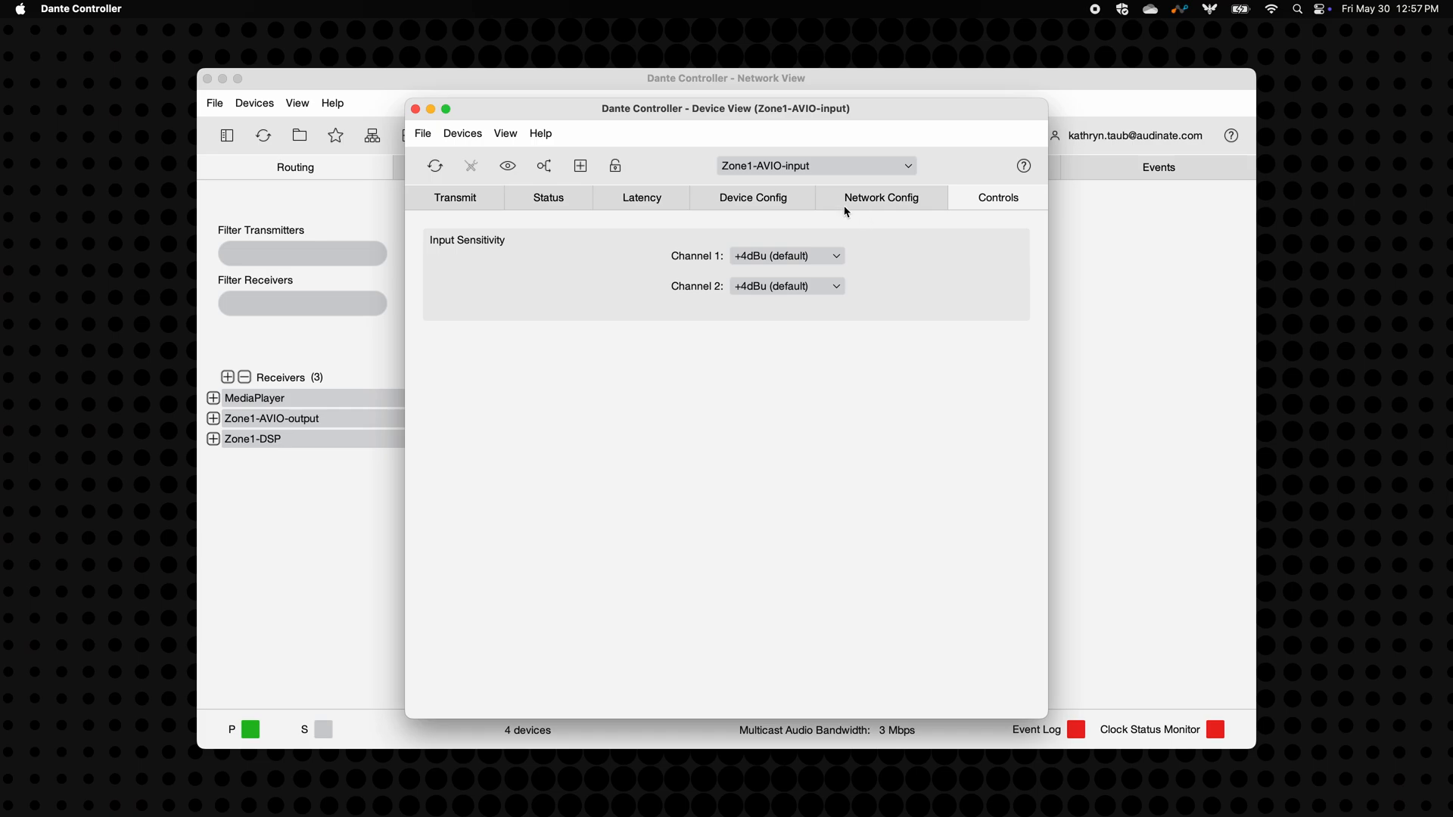
mouse_move(414, 109)
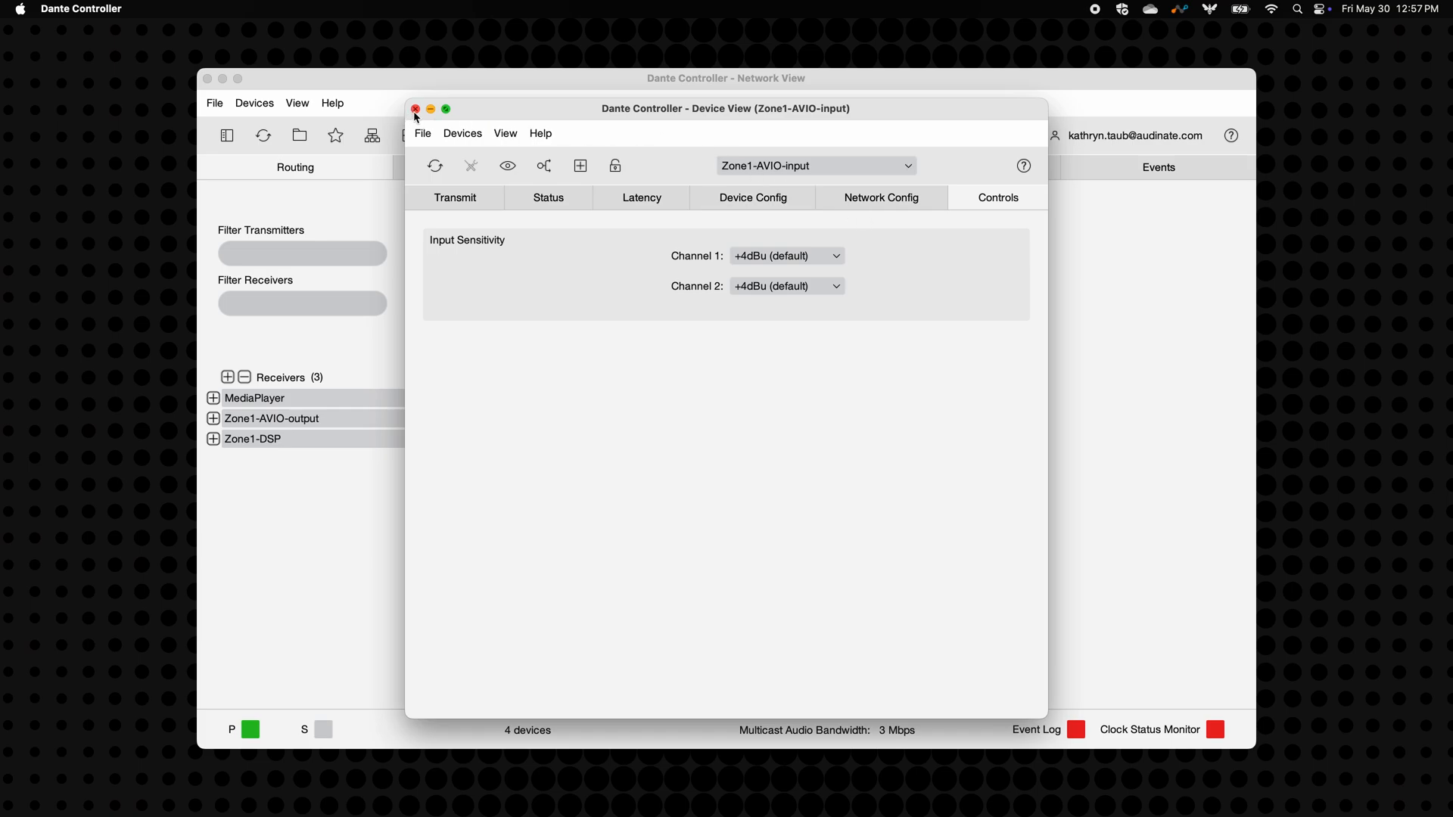
- Leave Device View and expand Zone1-AVIO-input's transmit and Zone1-AVIO-output's receive channels in the grid
click(415, 109)
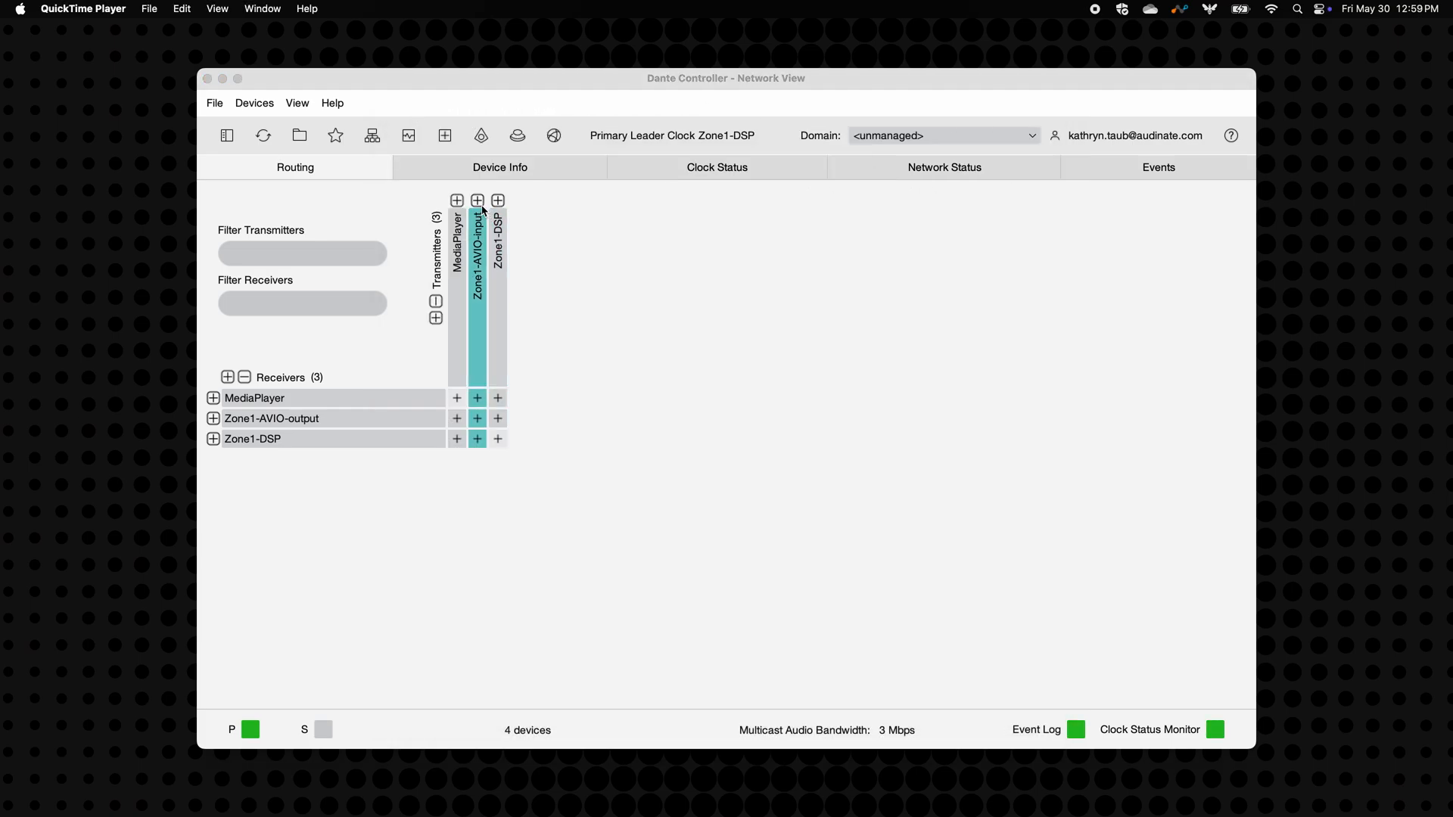
click(477, 200)
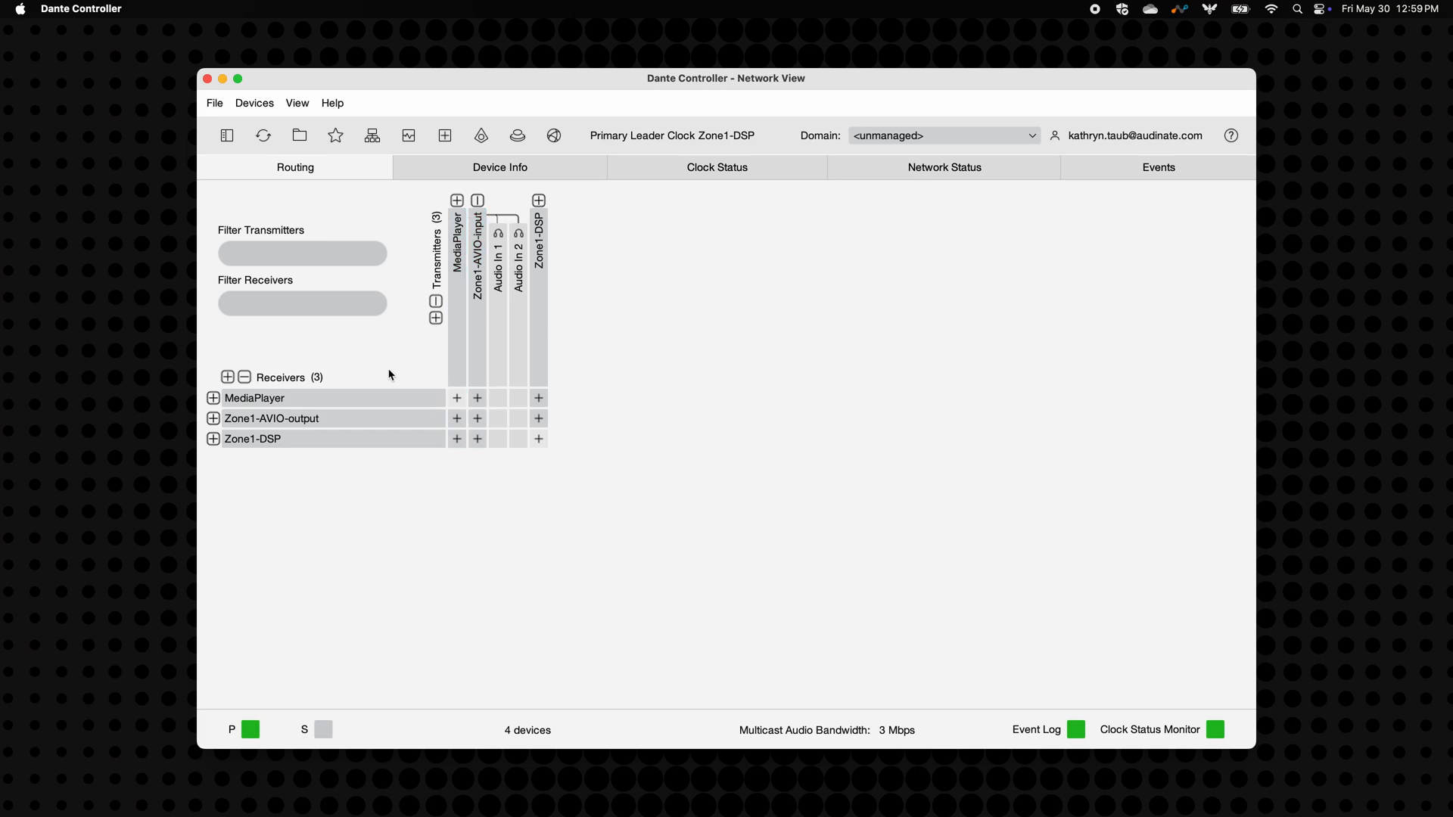
click(213, 418)
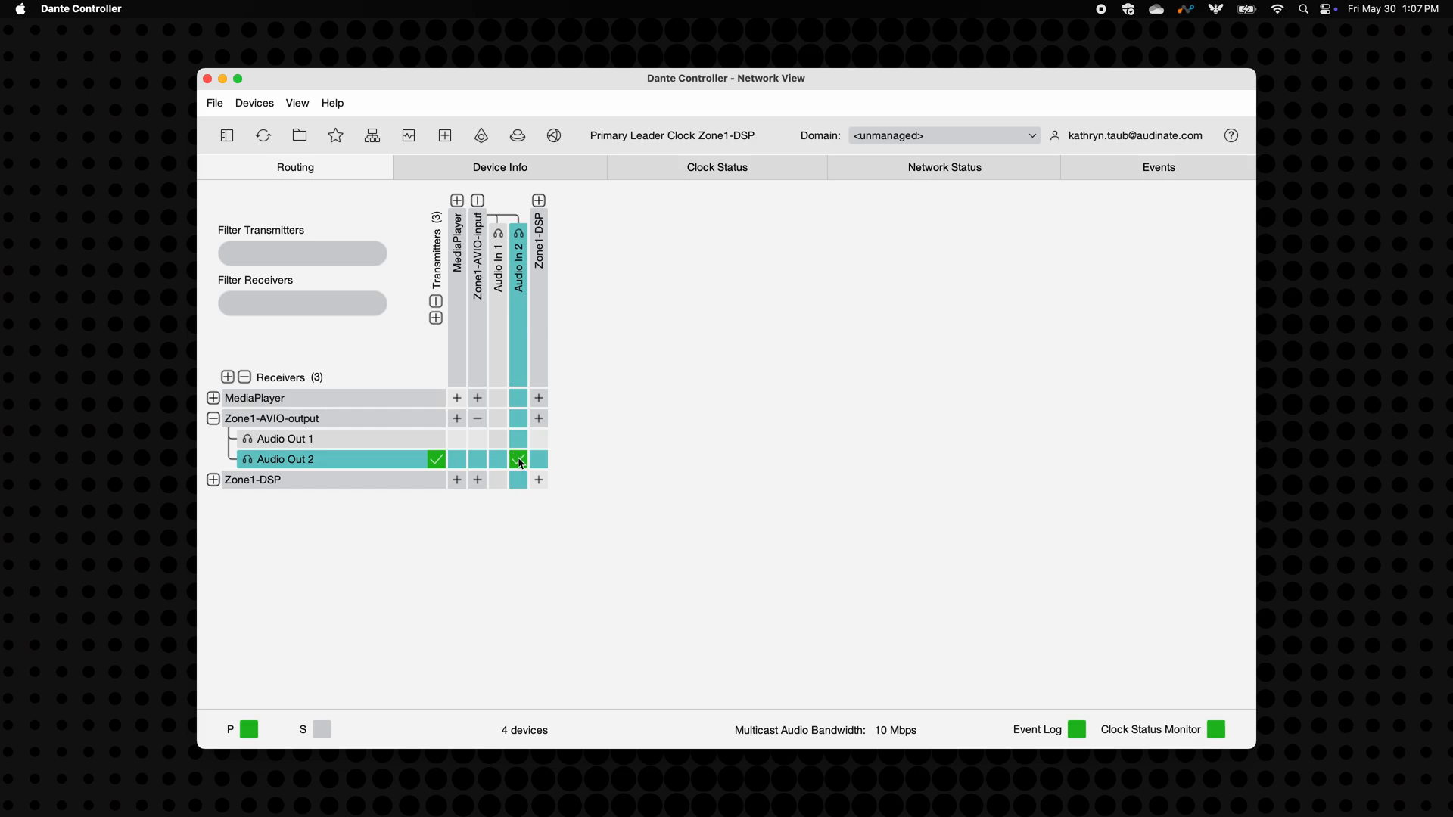
click(213, 480)
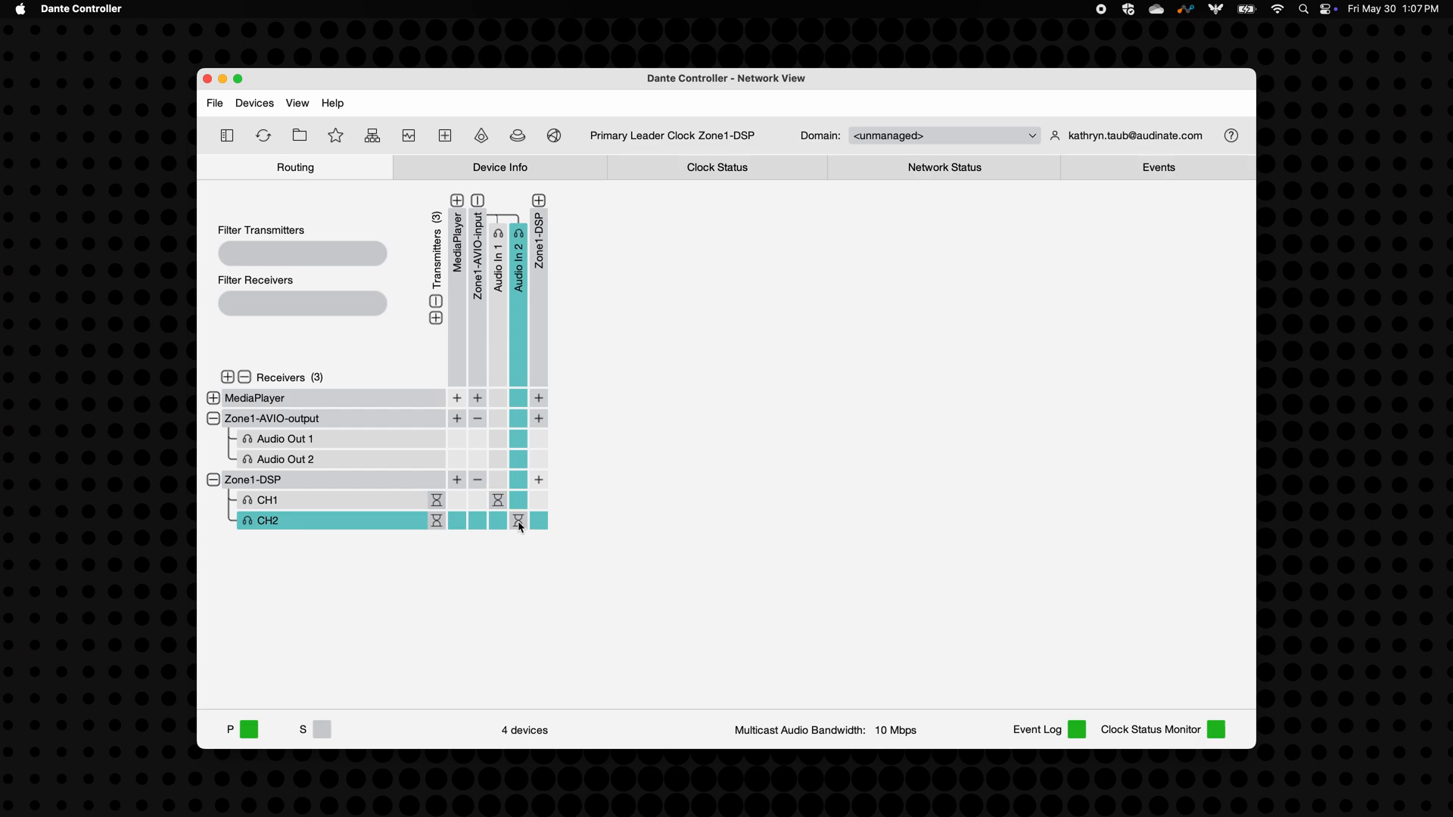
- Subscribe the grid intersections for Zone1-DSP and MediaPlayer routing, then bring up Zone1-AVIO-output's details
click(517, 520)
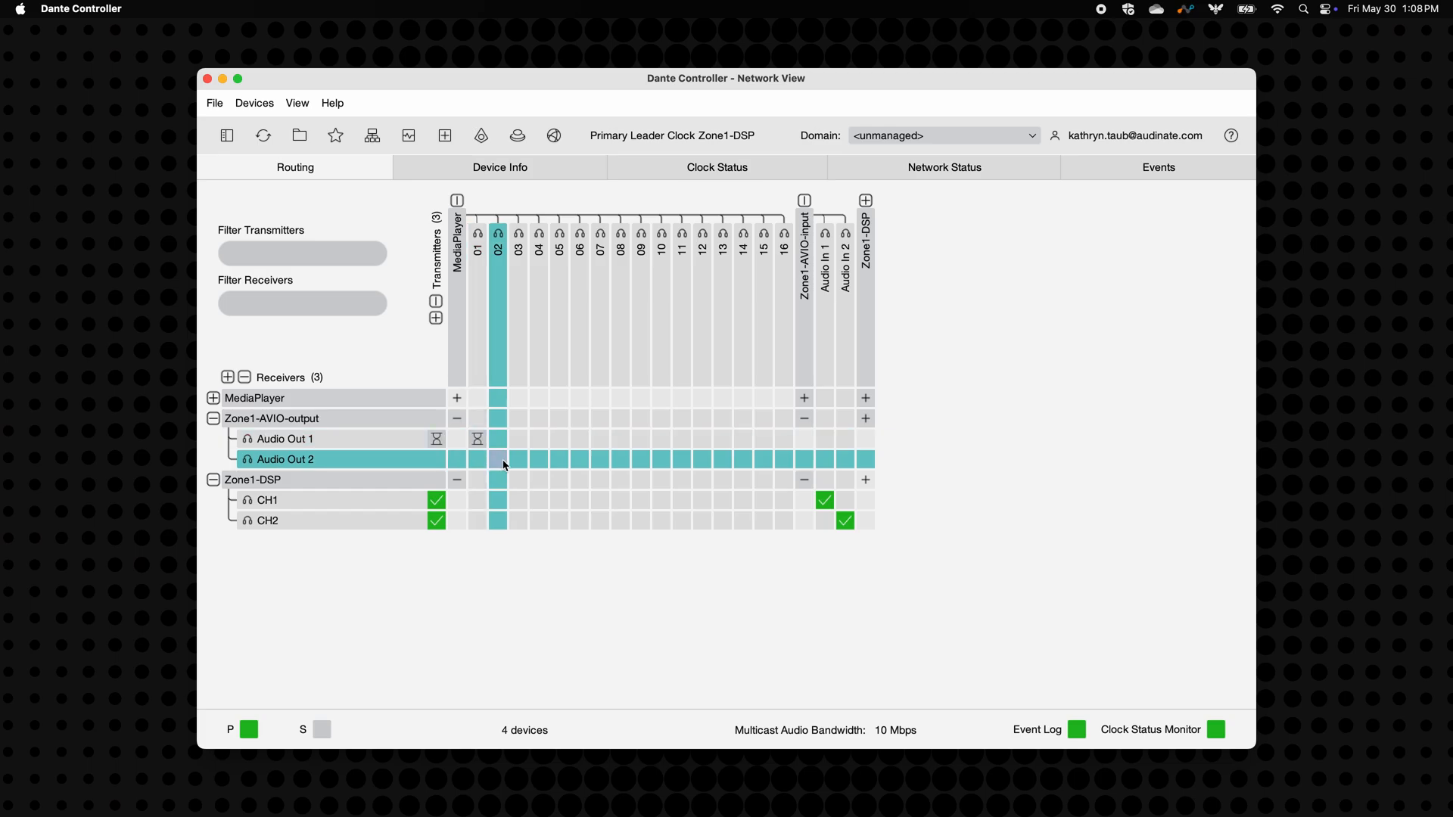
mouse_move(537, 473)
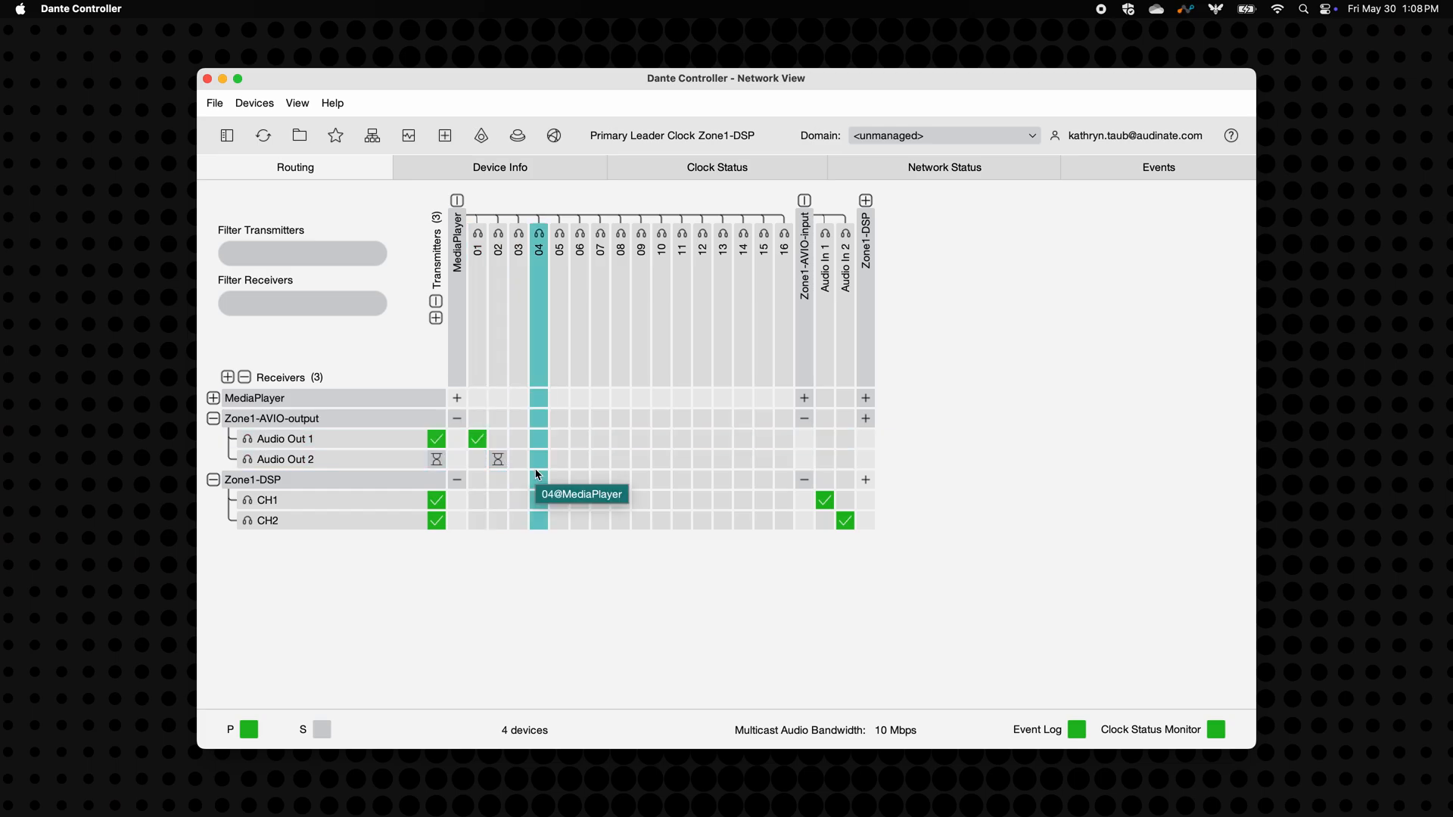
double_click(271, 418)
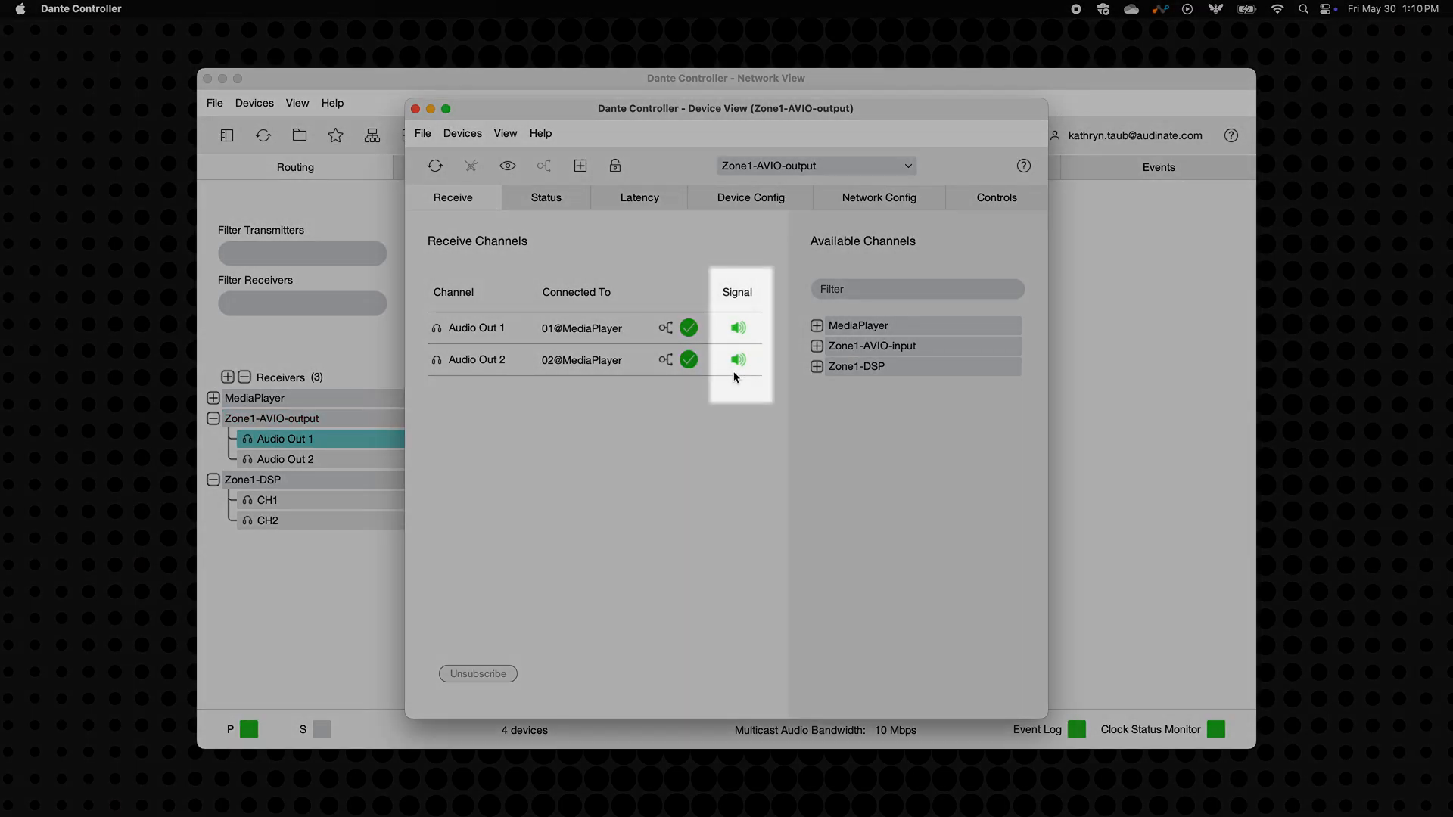
mouse_move(713, 403)
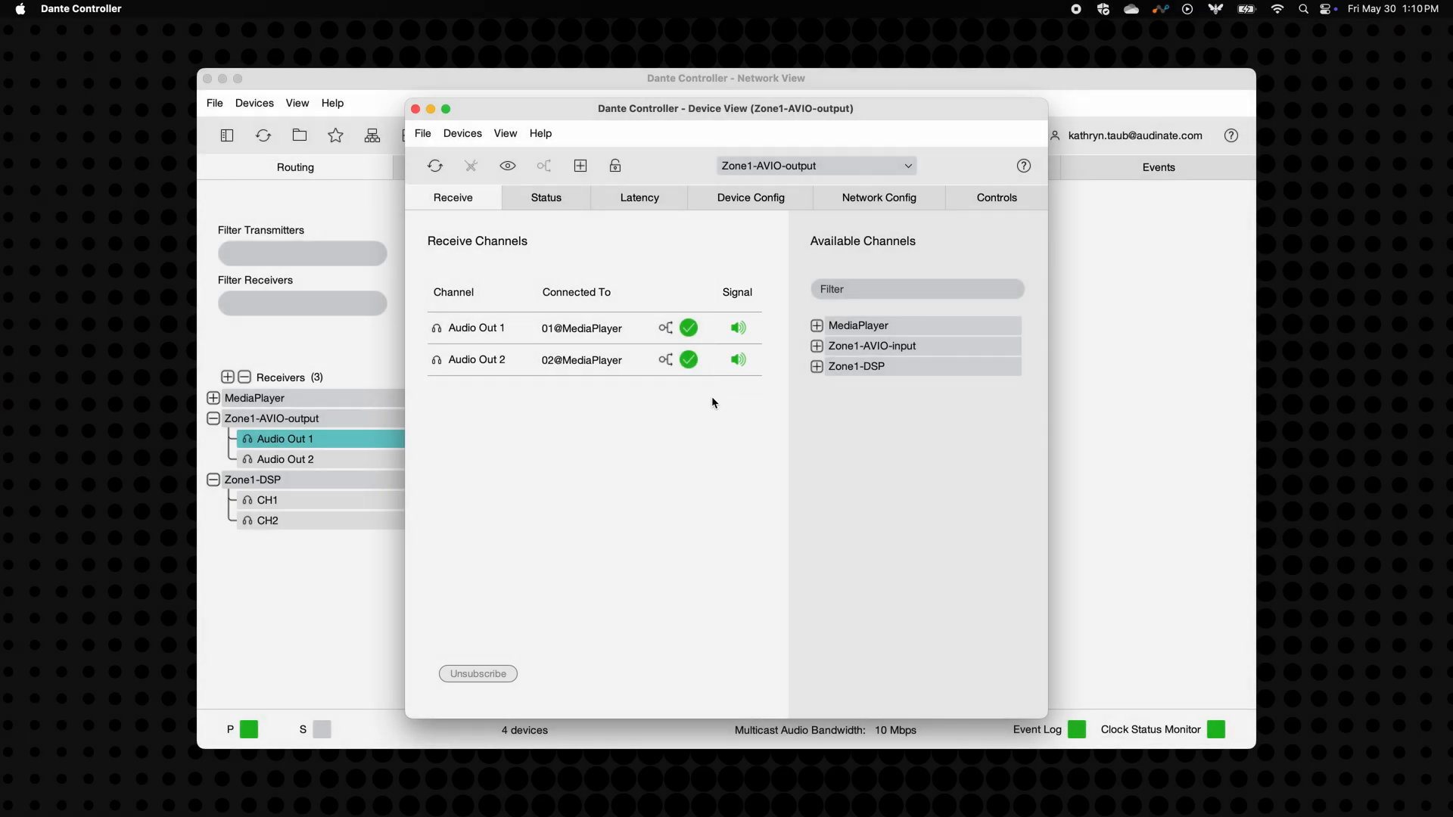